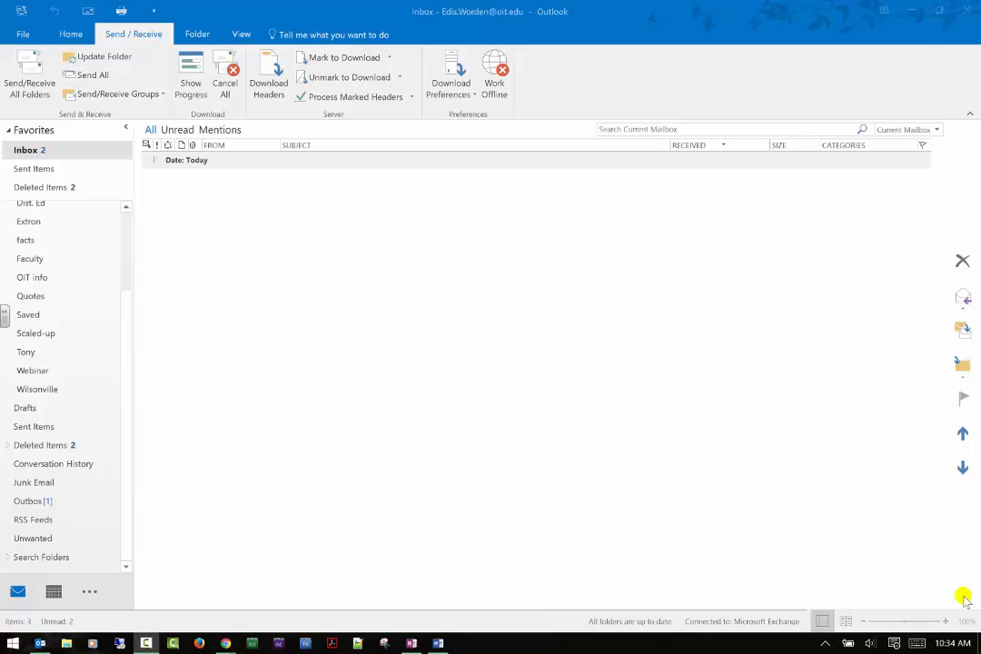
mouse_move(333, 427)
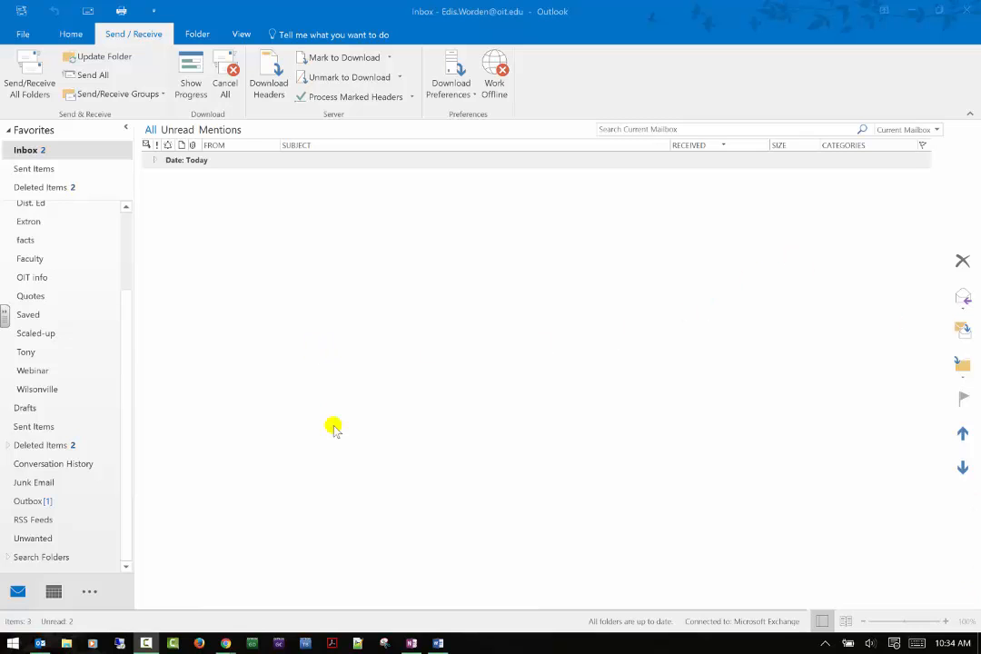
Step: Switch to the Folder ribbon tab and scroll the folder pane up to the Inbox
left_click(197, 34)
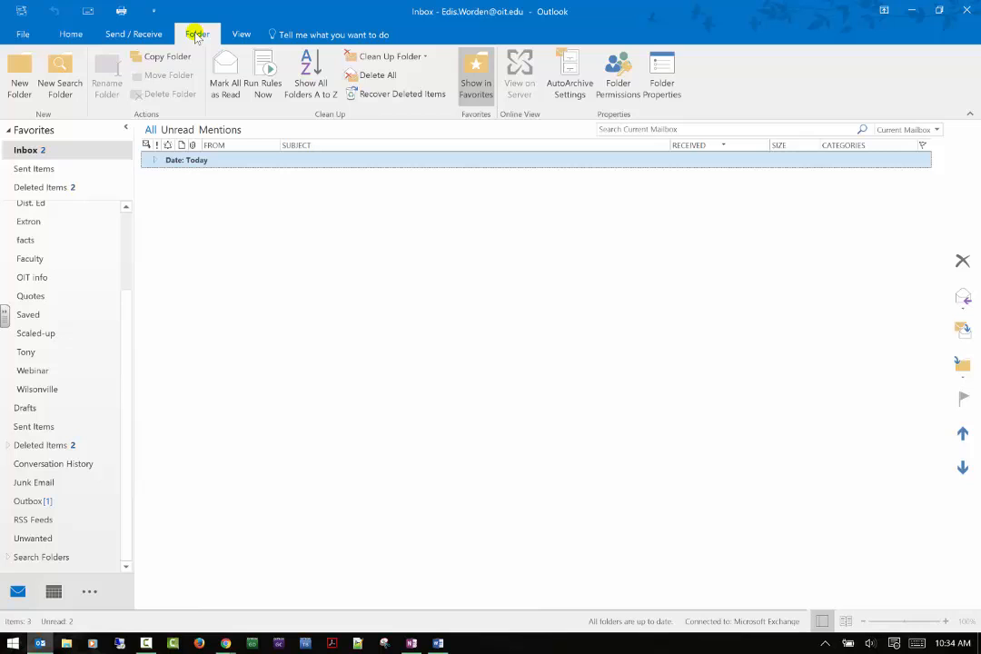
mouse_move(19, 75)
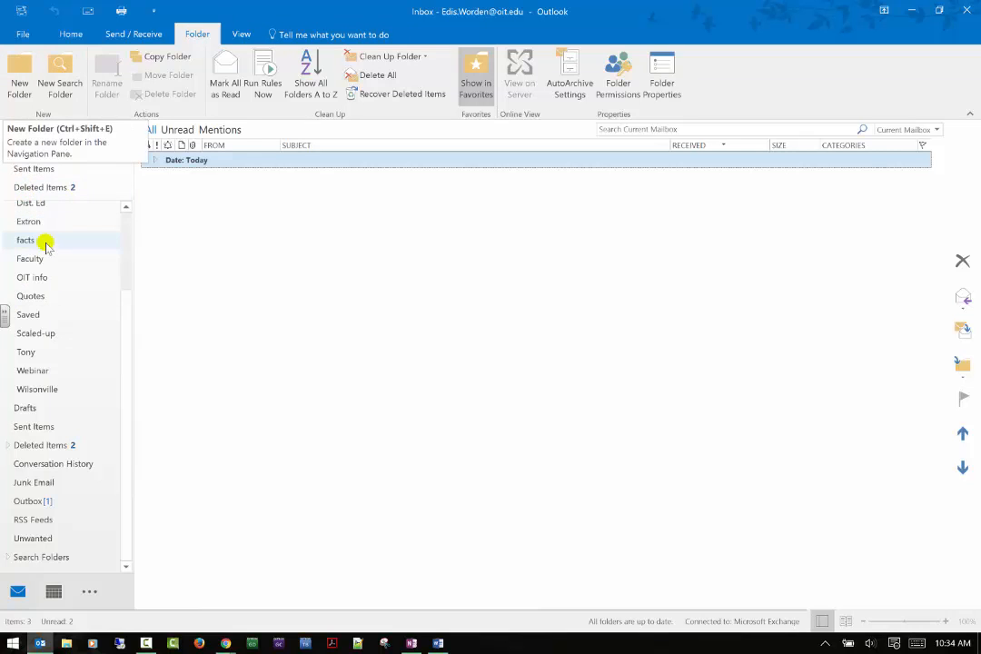
scroll("up", 3)
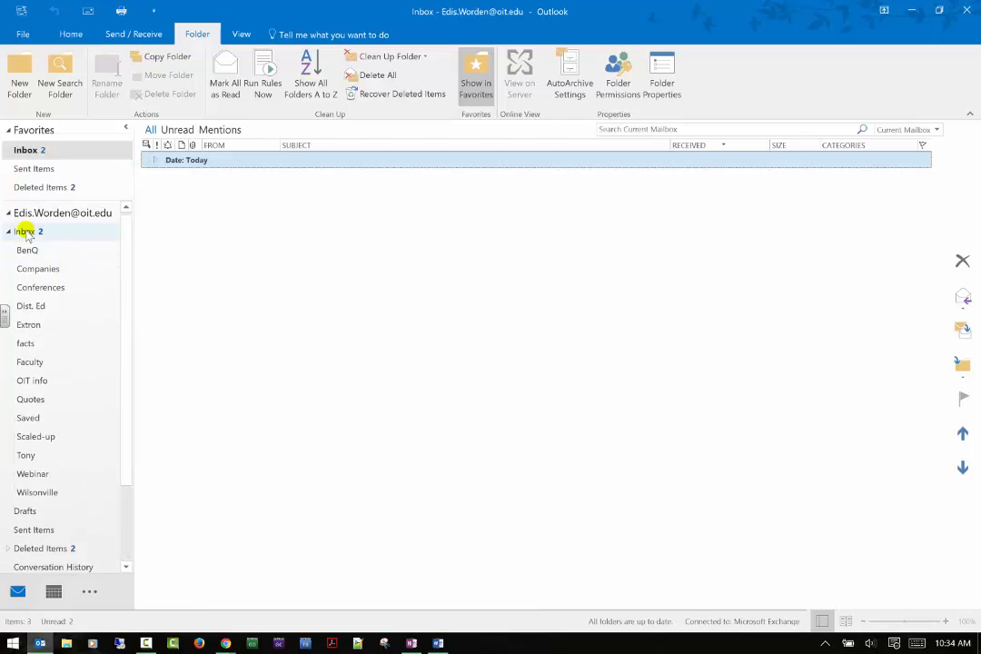
Step: Create a folder named 'Test' inside the Inbox and open it
left_click(19, 77)
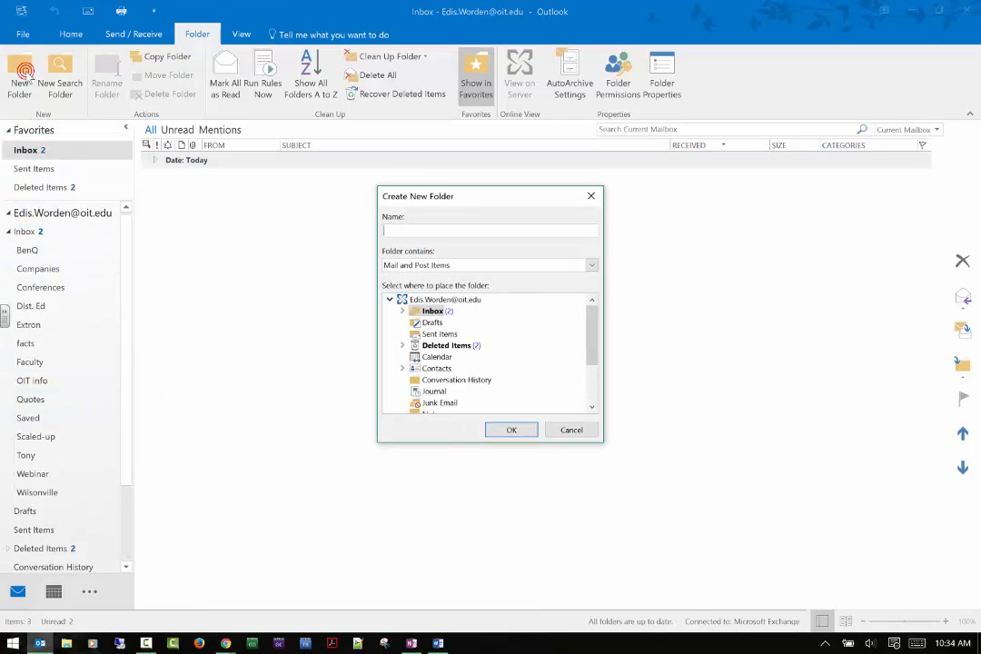
type("Test")
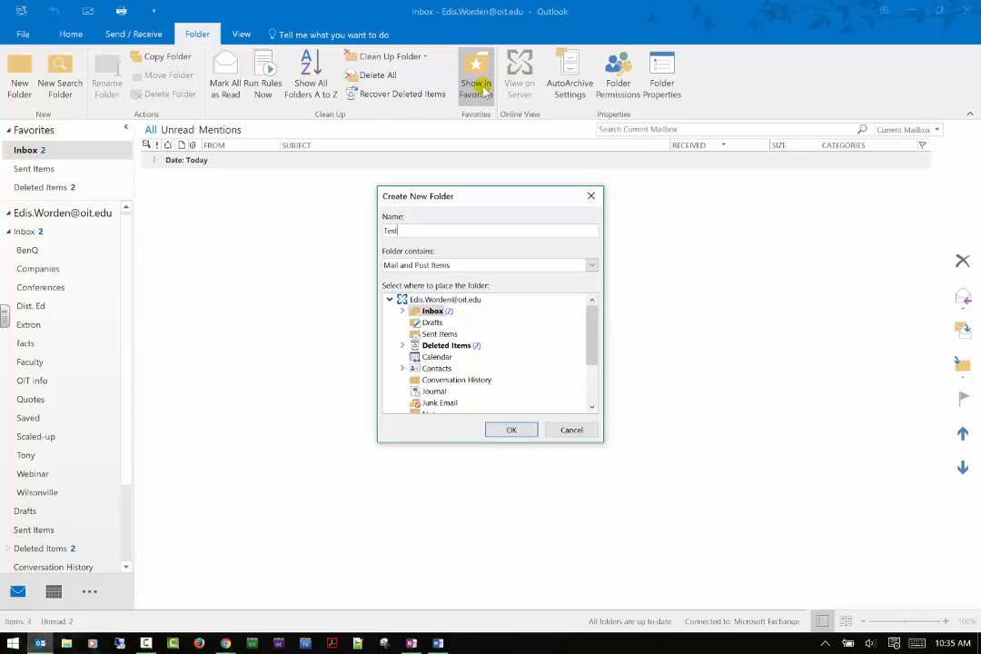
mouse_move(63, 180)
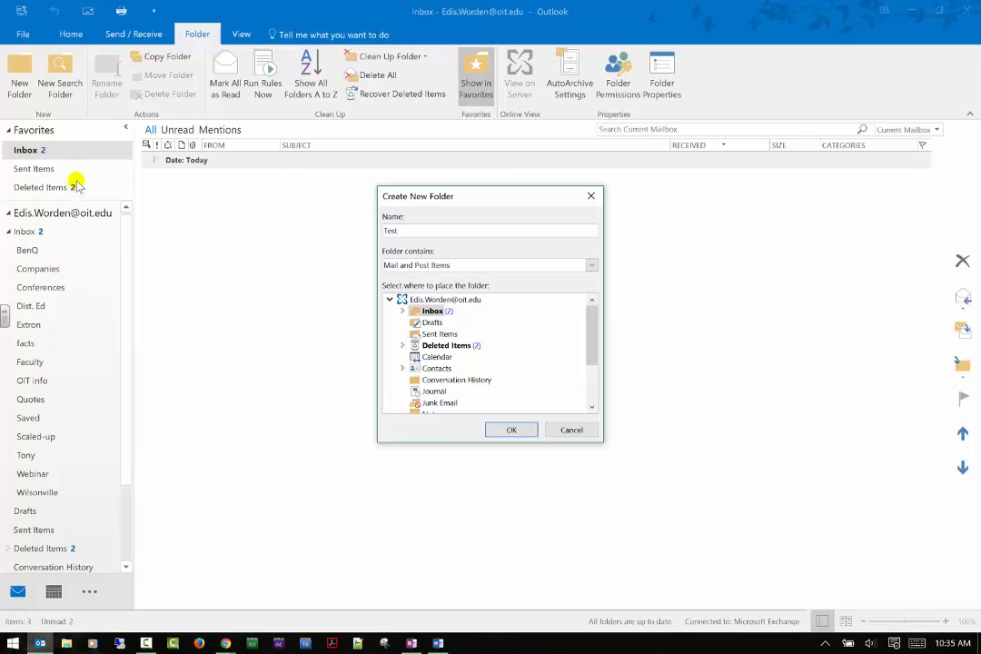
left_click(510, 430)
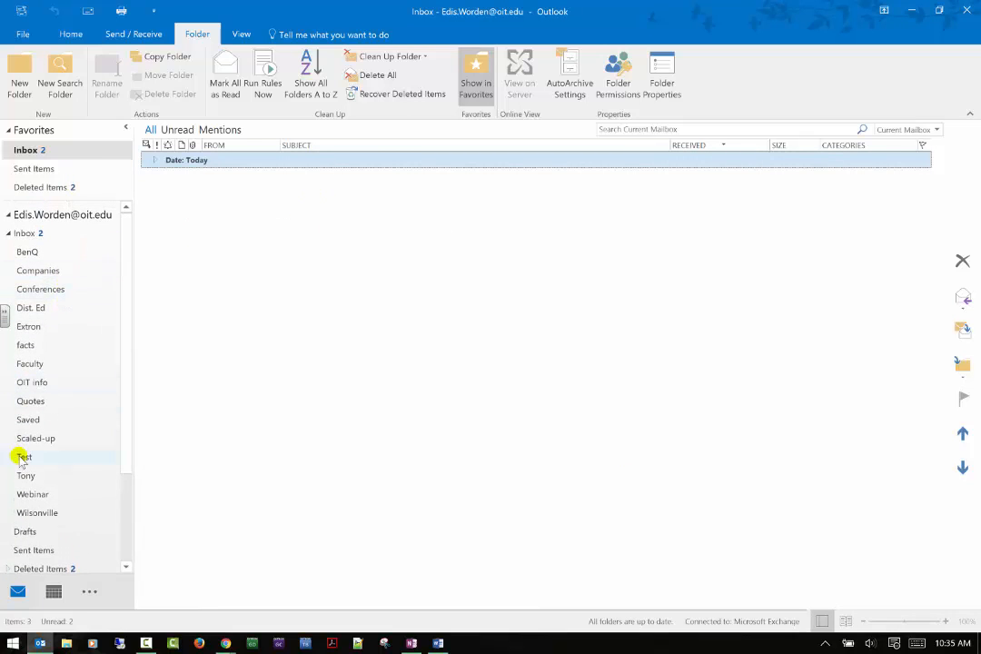
left_click(23, 457)
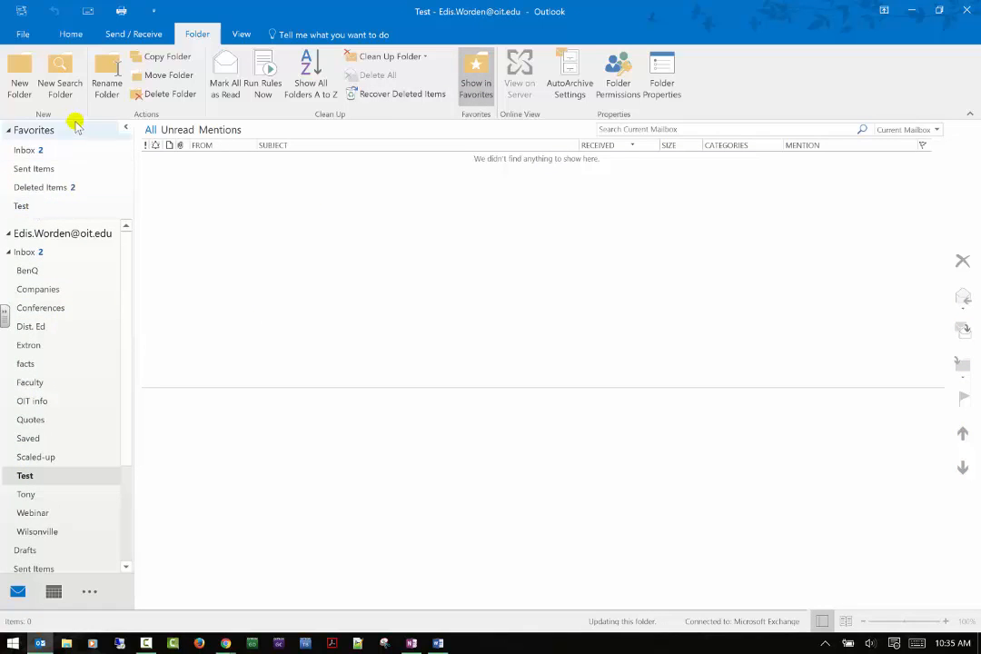
mouse_move(475, 73)
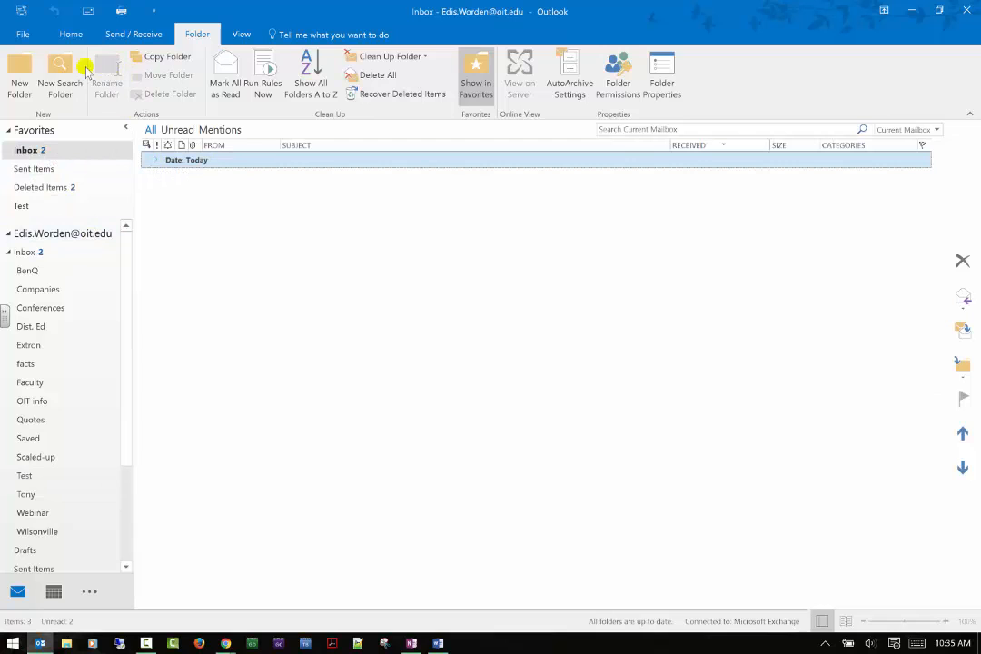
left_click(60, 73)
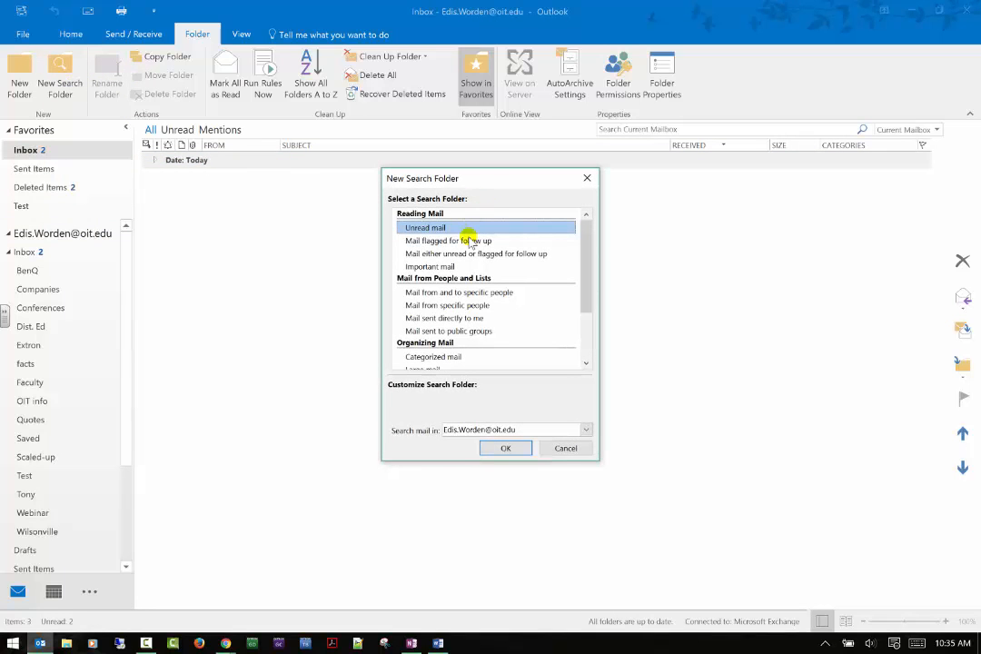
mouse_move(458, 244)
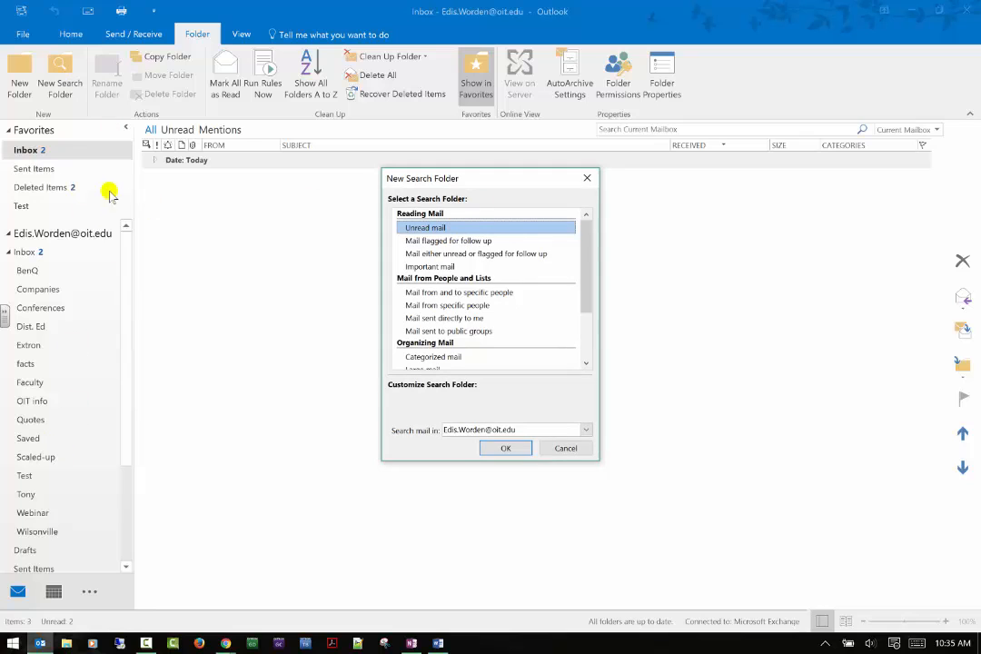
mouse_move(466, 245)
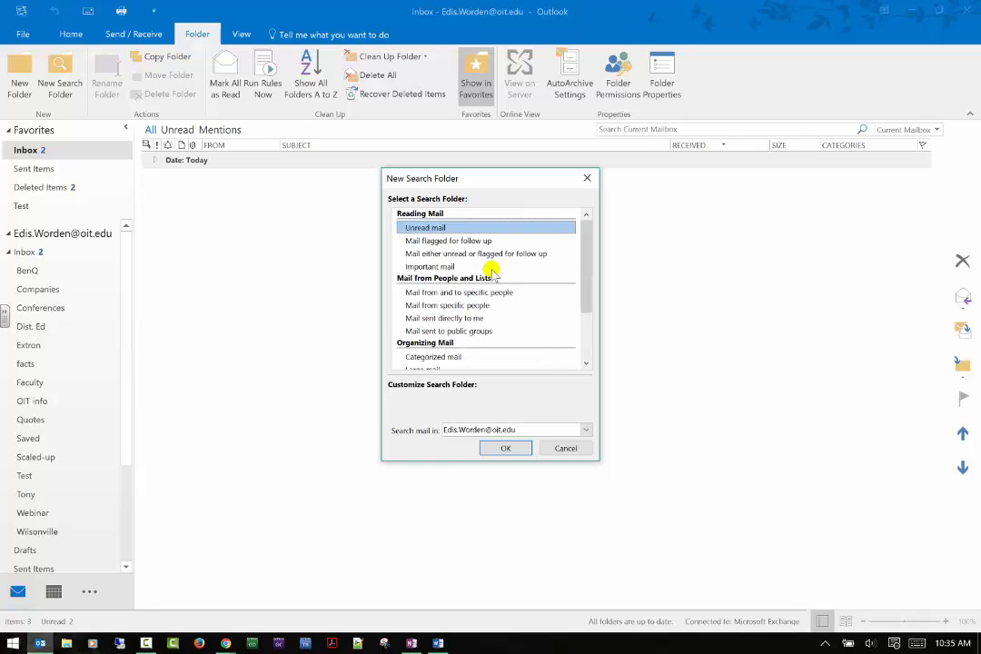
mouse_move(565, 448)
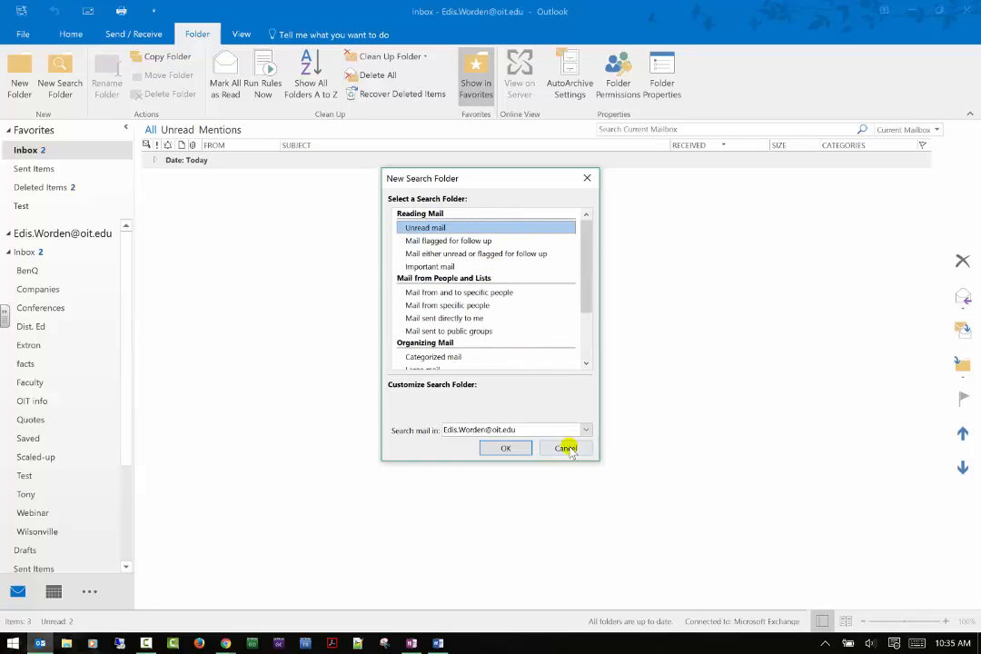
left_click(564, 447)
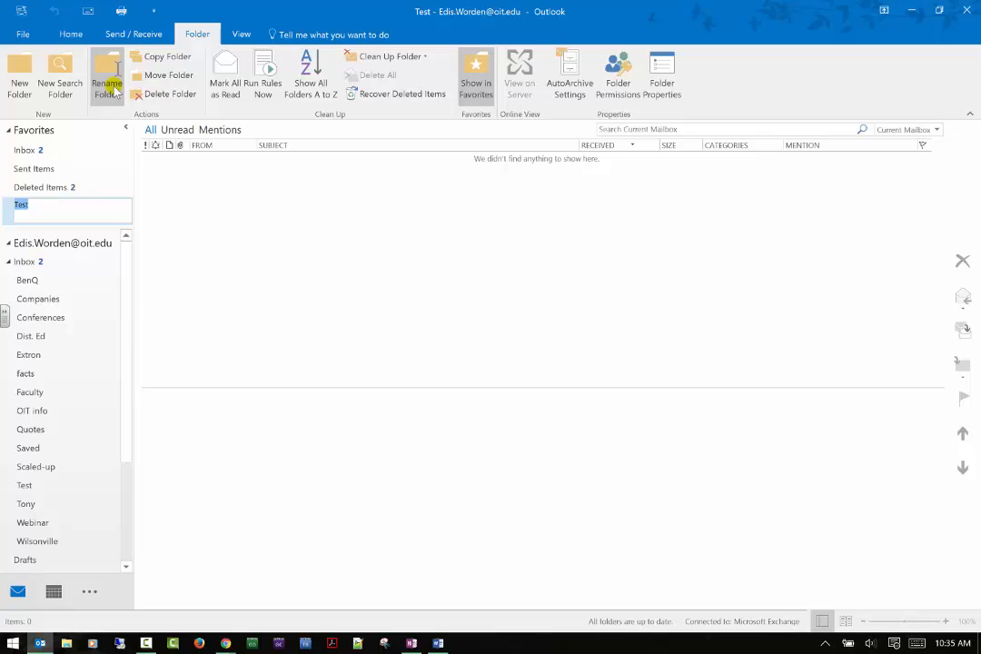
Step: Enter 'Videos' as the new name for the Test folder
type("Video")
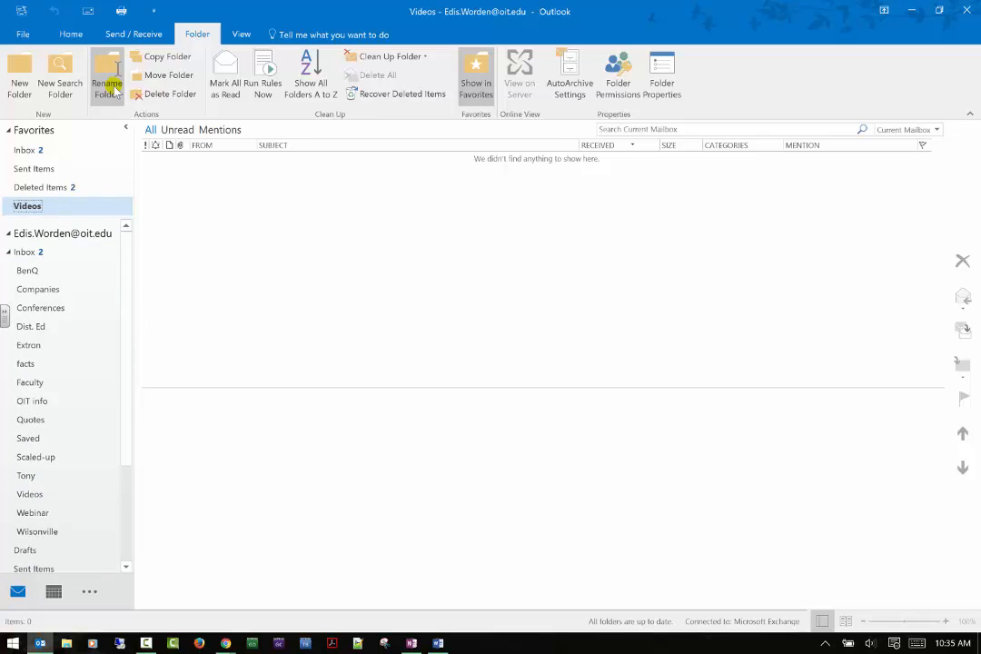
mouse_move(84, 223)
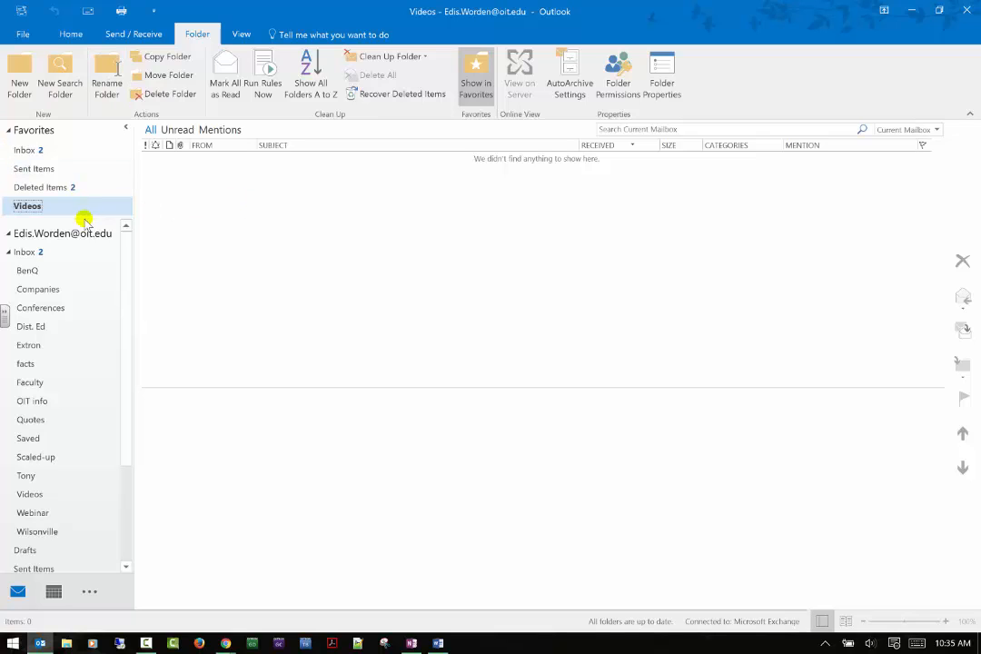
mouse_move(168, 75)
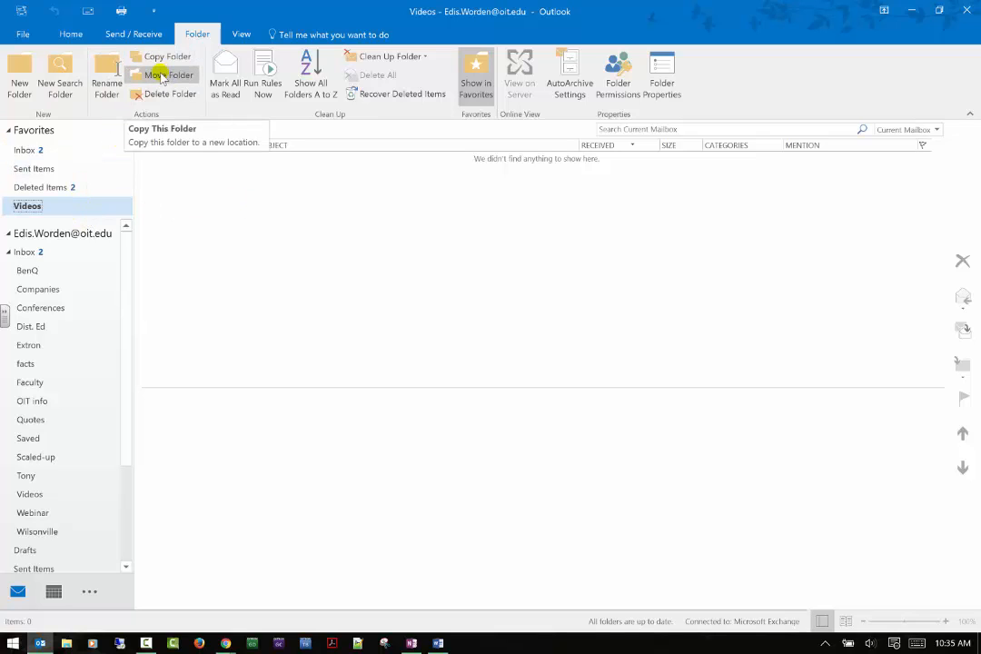
mouse_move(170, 74)
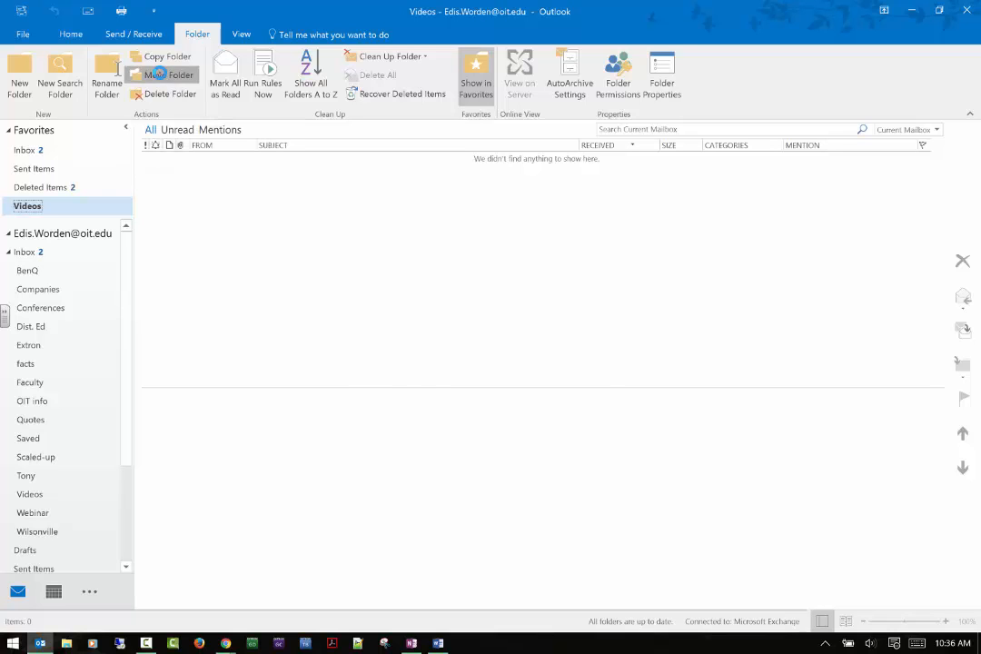
left_click(170, 74)
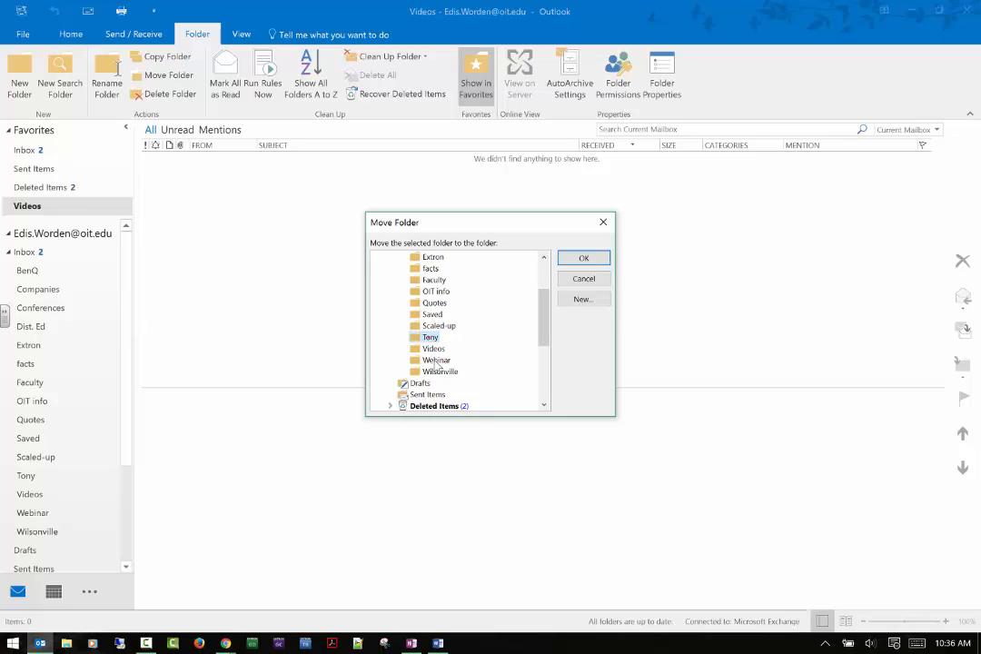
left_click(433, 349)
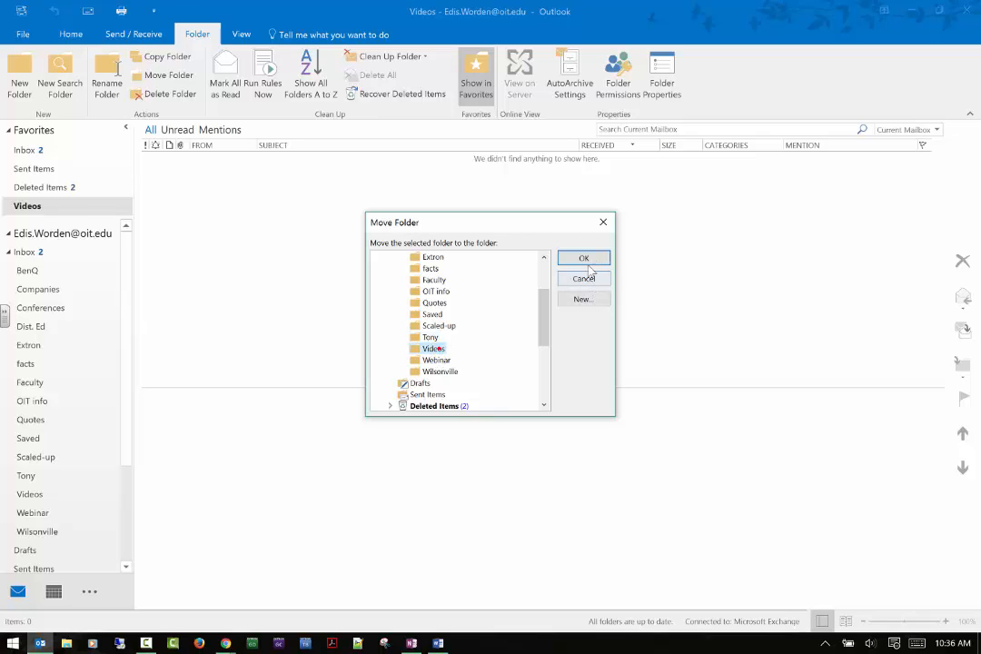
left_click(584, 278)
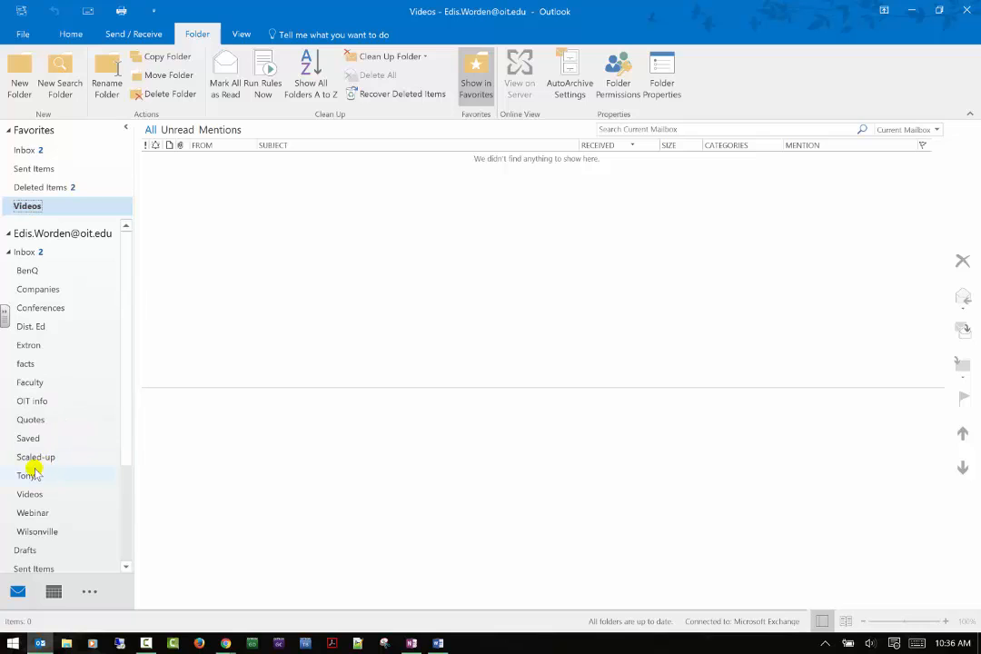
mouse_move(66, 327)
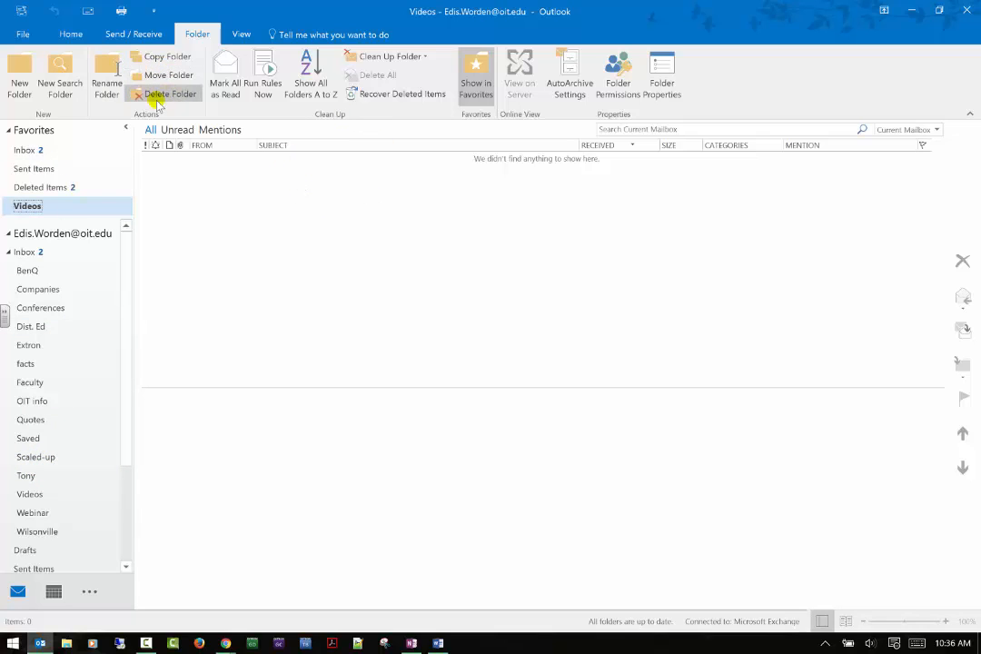
Step: Delete the Videos folder, confirm moving it to Deleted Items, then view Deleted Items
left_click(171, 94)
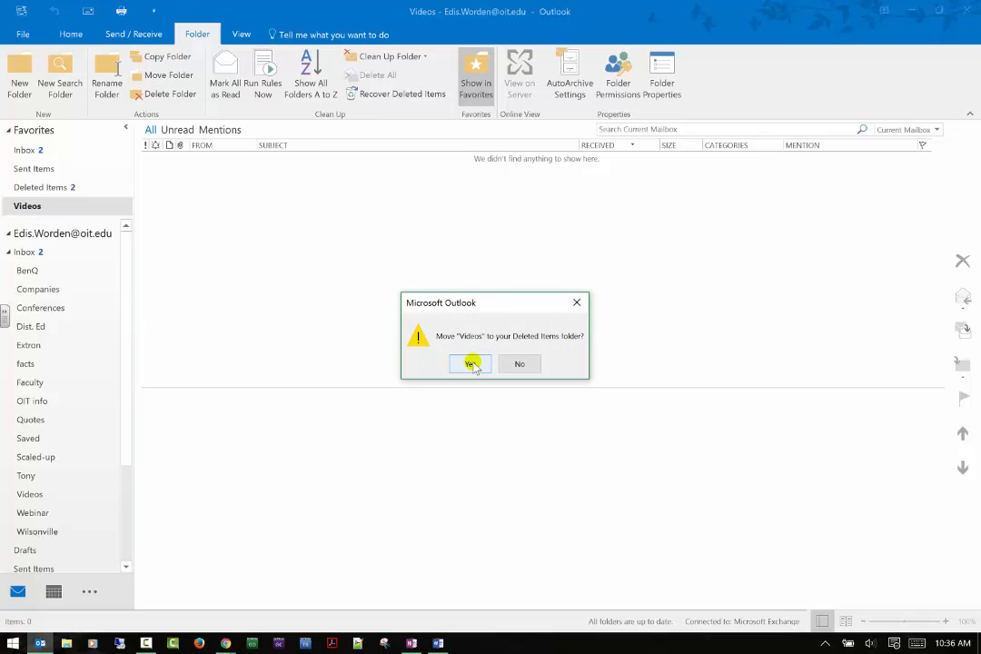
left_click(470, 364)
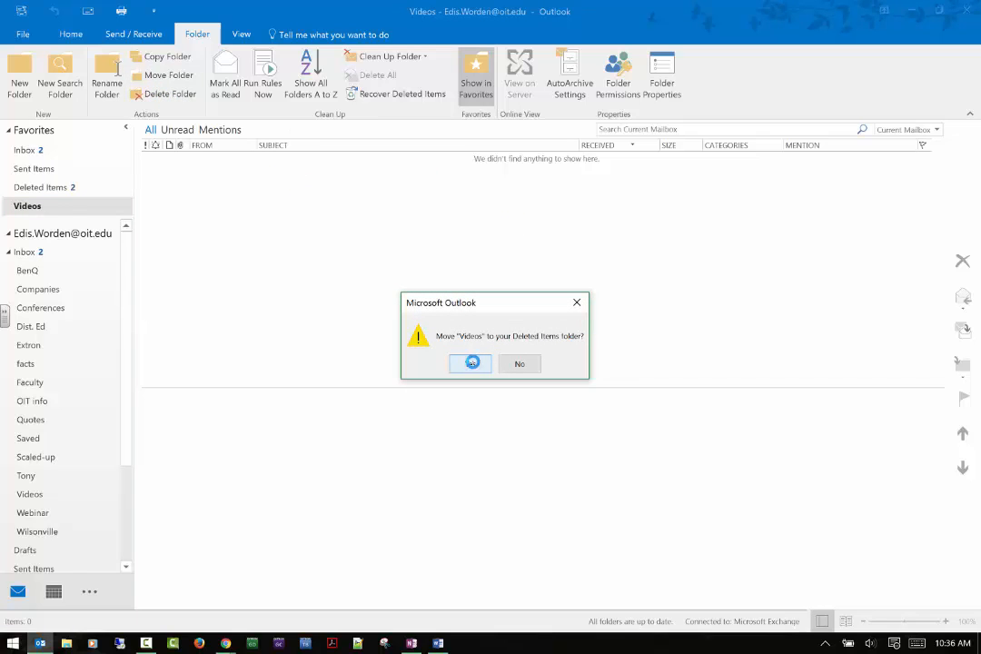
left_click(470, 363)
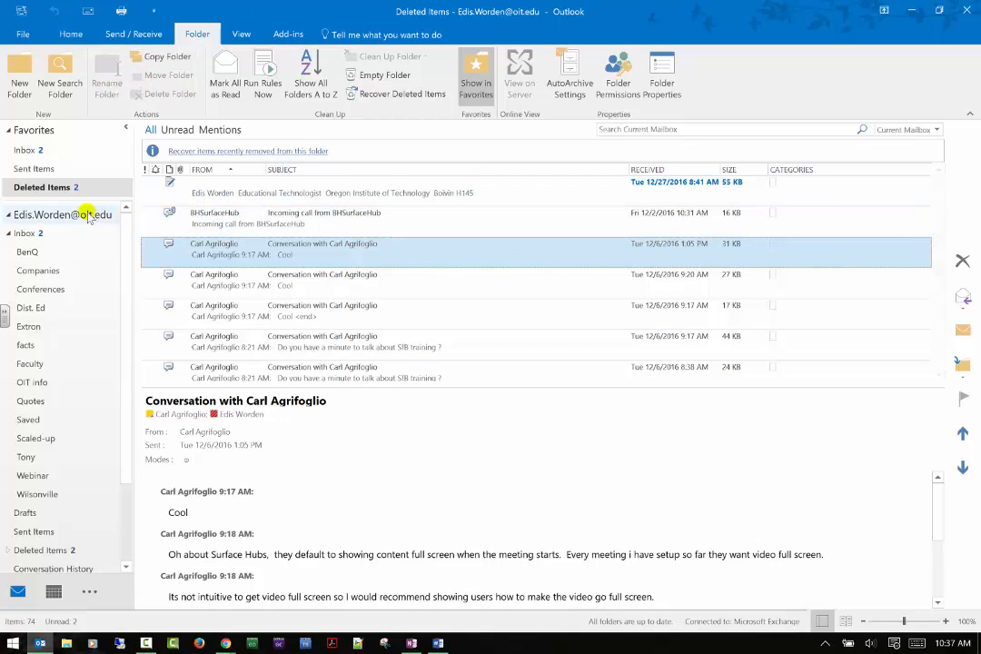
left_click(22, 150)
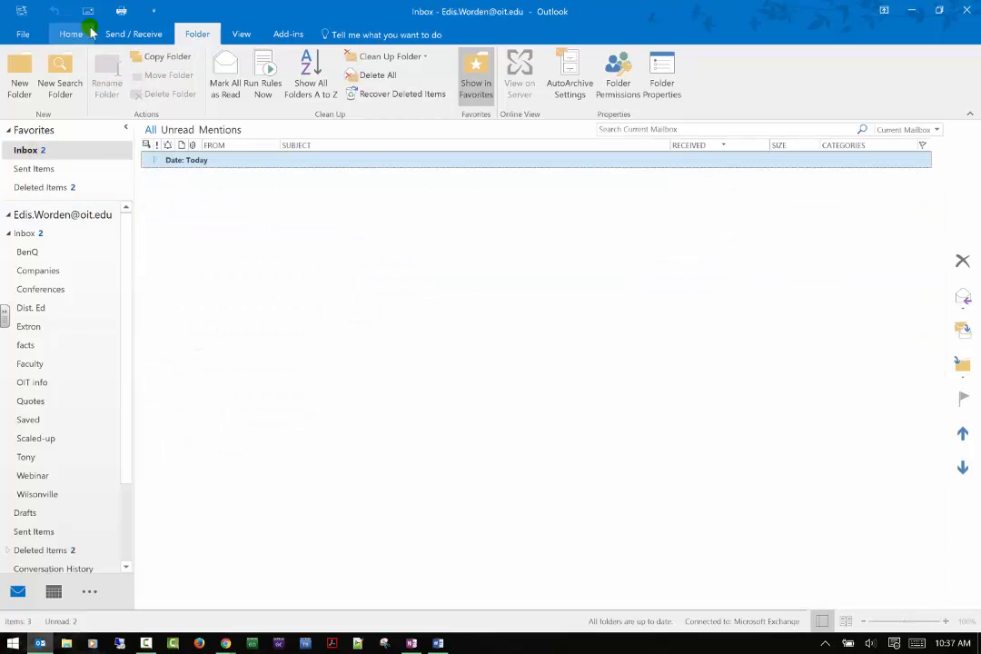
mouse_move(225, 76)
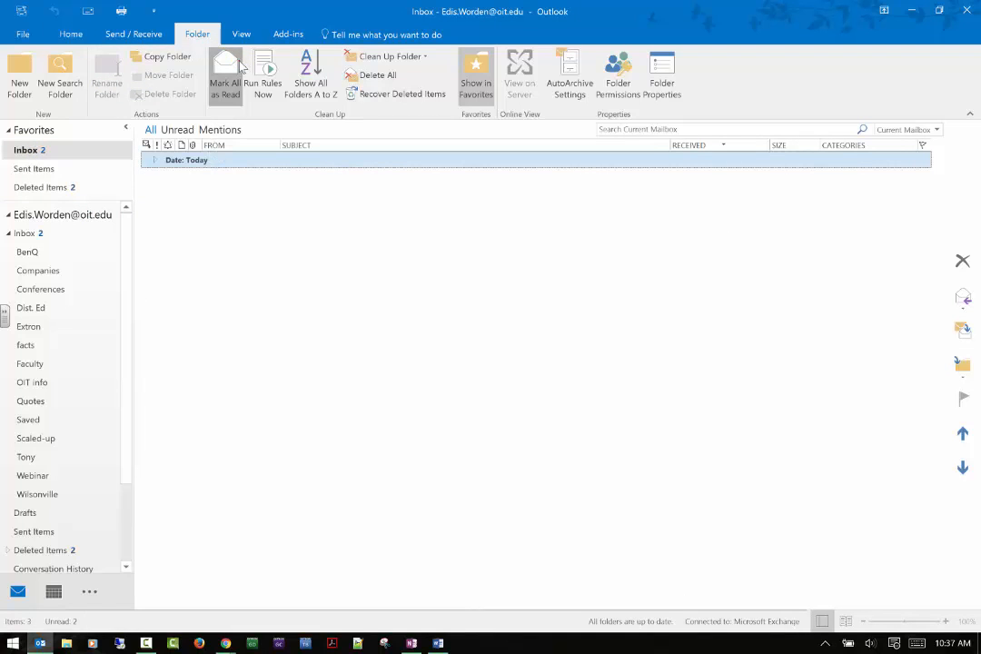
left_click(225, 81)
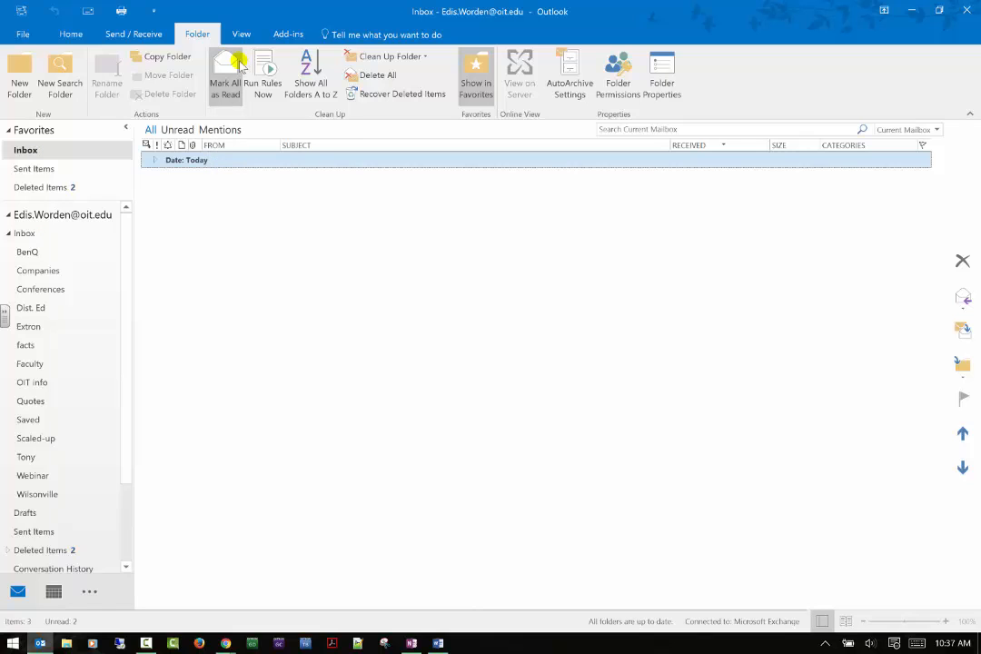
mouse_move(262, 77)
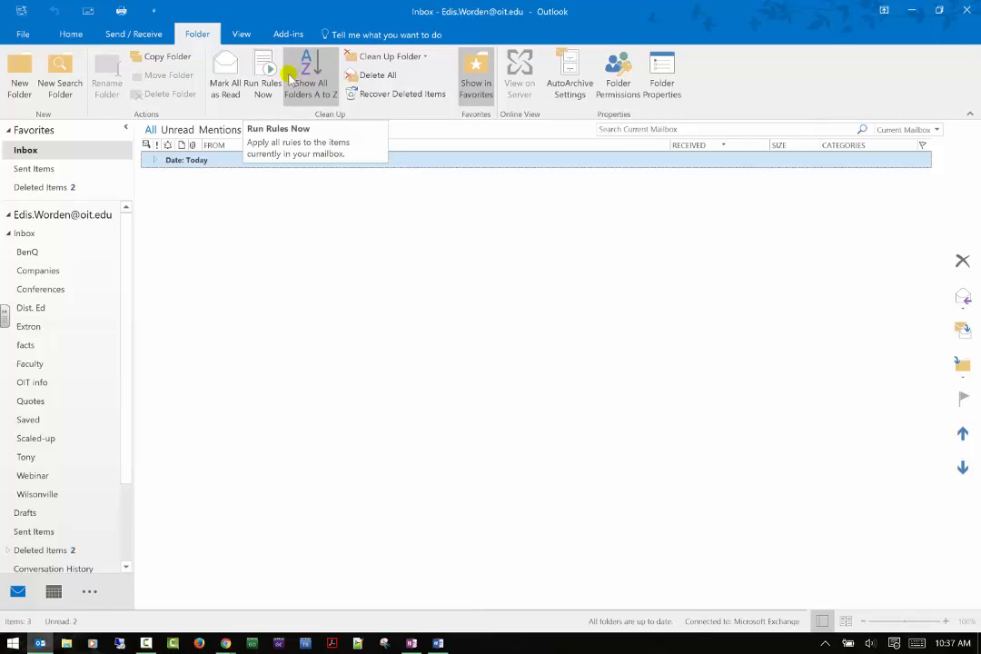
mouse_move(309, 77)
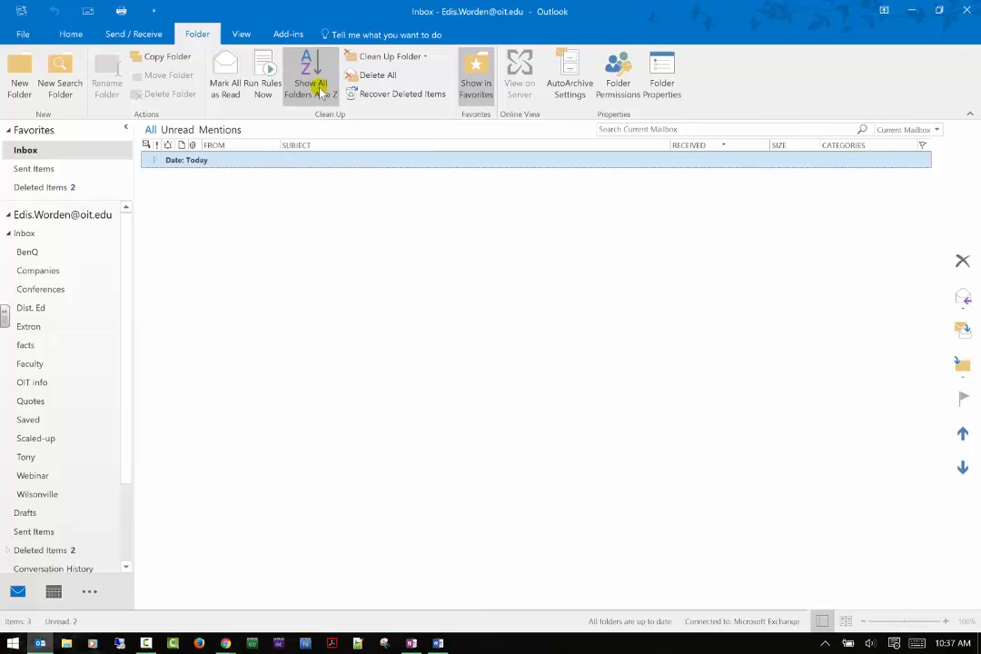
left_click(36, 438)
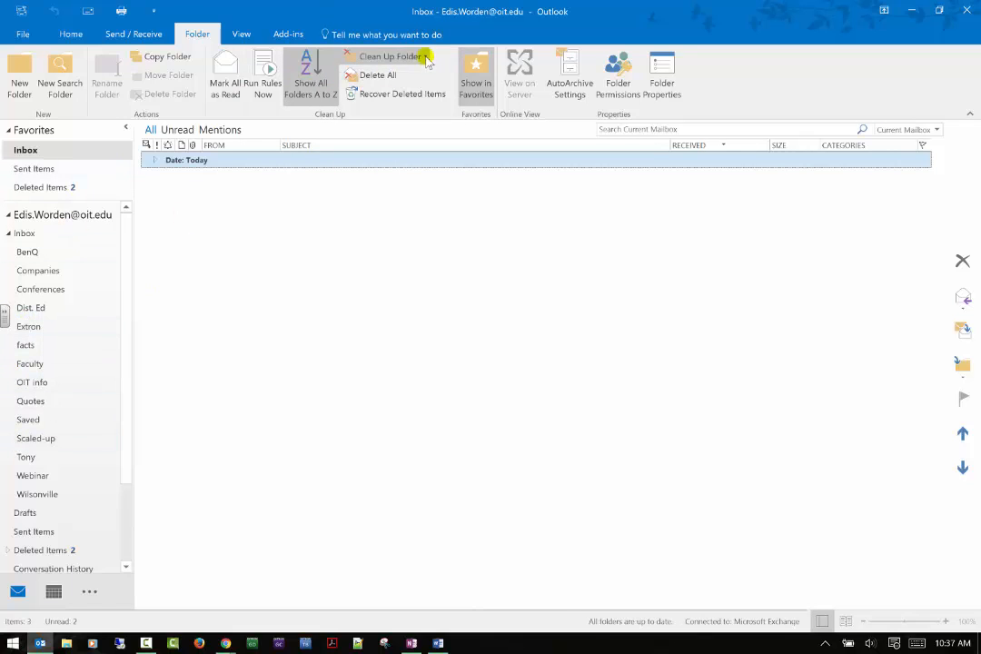
Step: Delete all Inbox messages and confirm moving them to Deleted Items
left_click(390, 57)
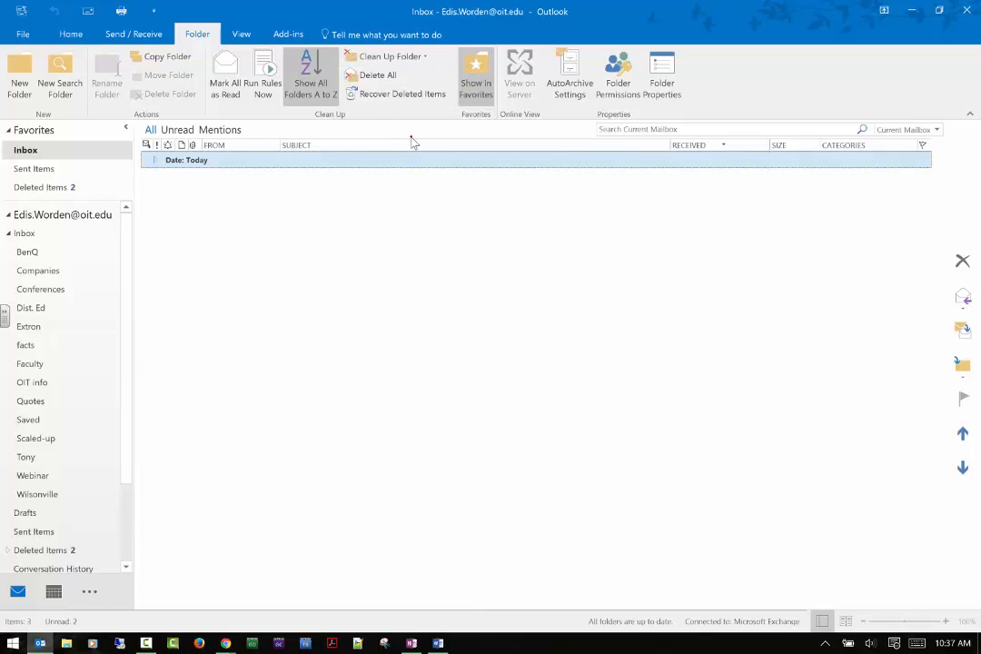
mouse_move(411, 140)
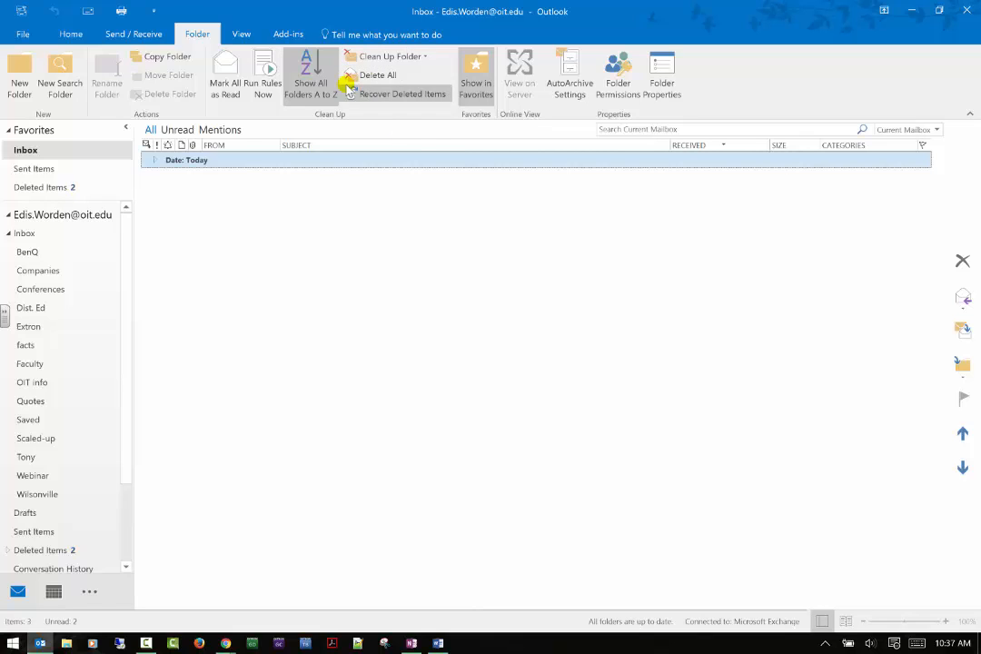
mouse_move(377, 74)
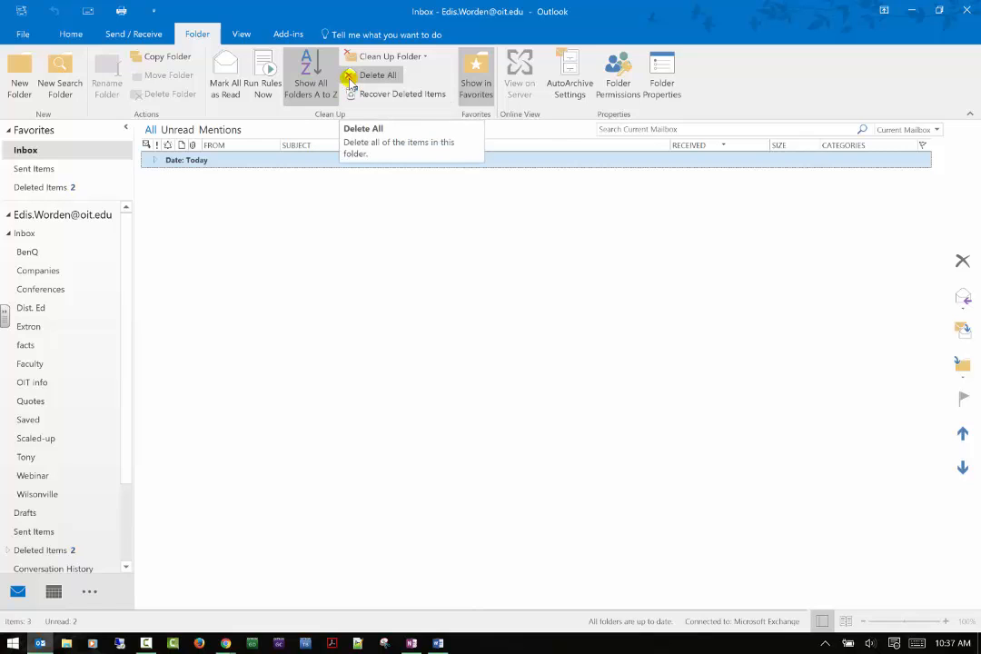
mouse_move(351, 75)
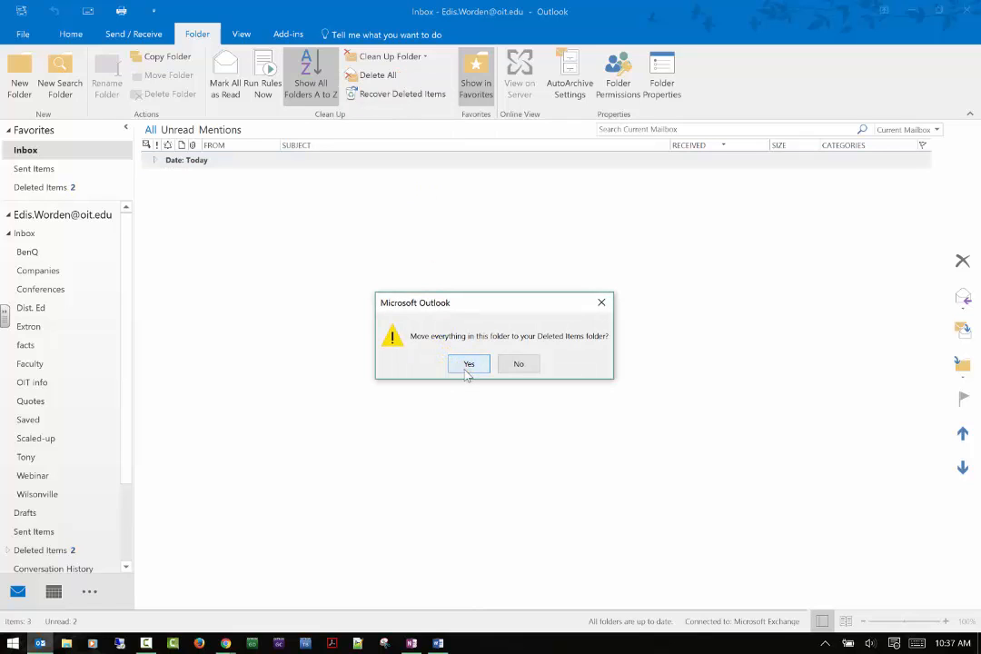
left_click(468, 363)
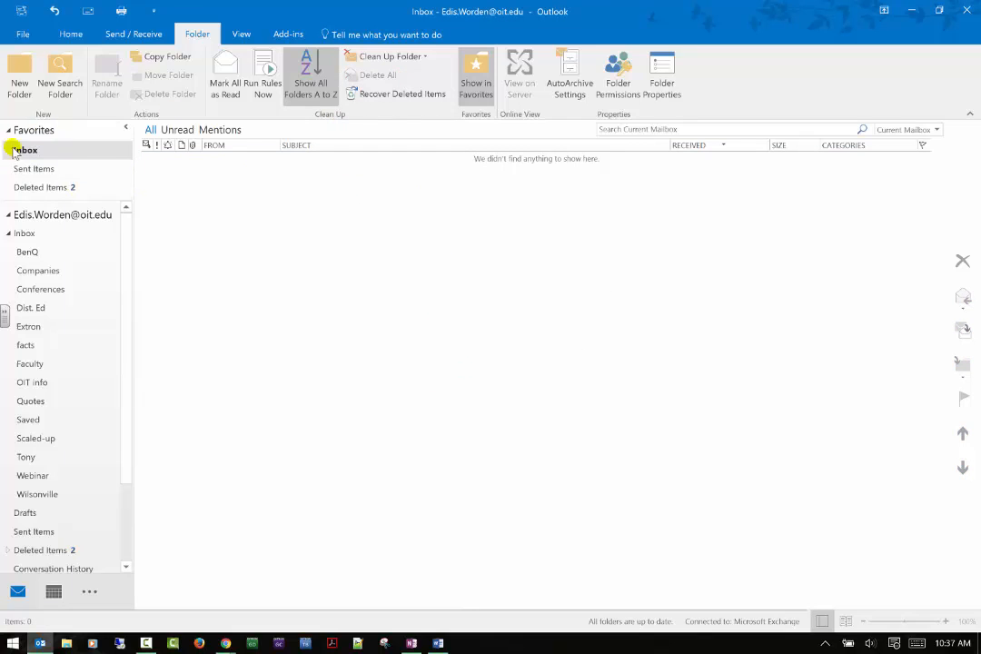
Step: Sort Deleted Items by Received date, then permanently empty the folder
left_click(41, 187)
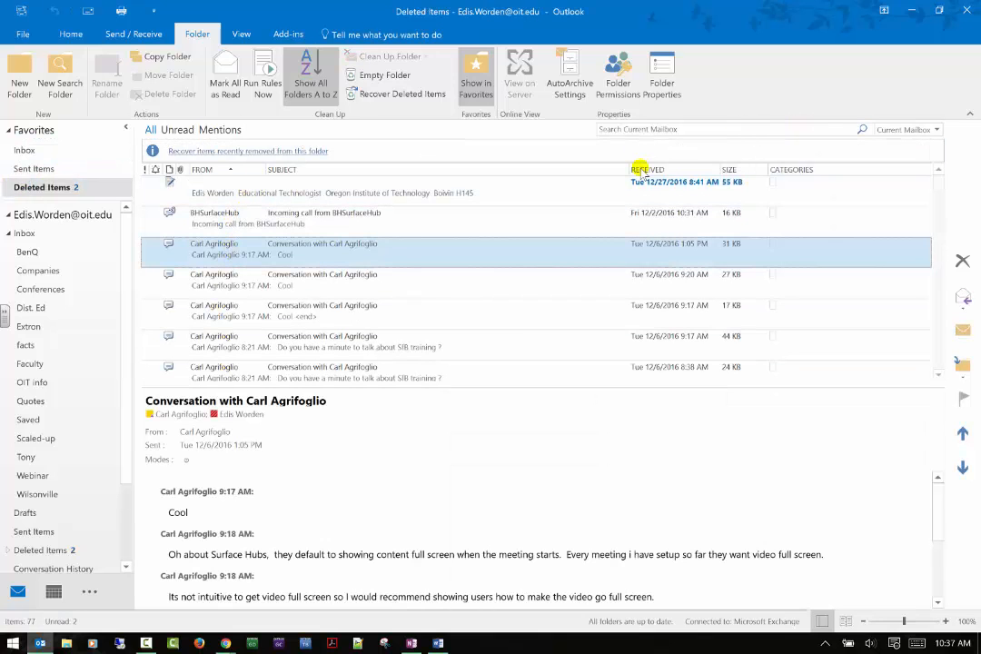
left_click(647, 170)
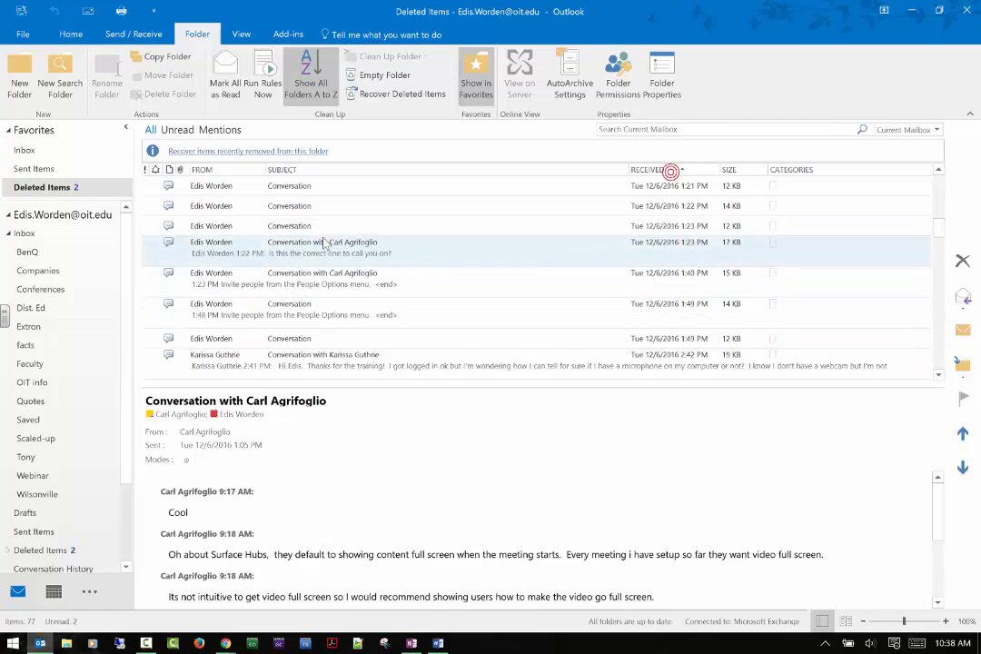
scroll("down", 3)
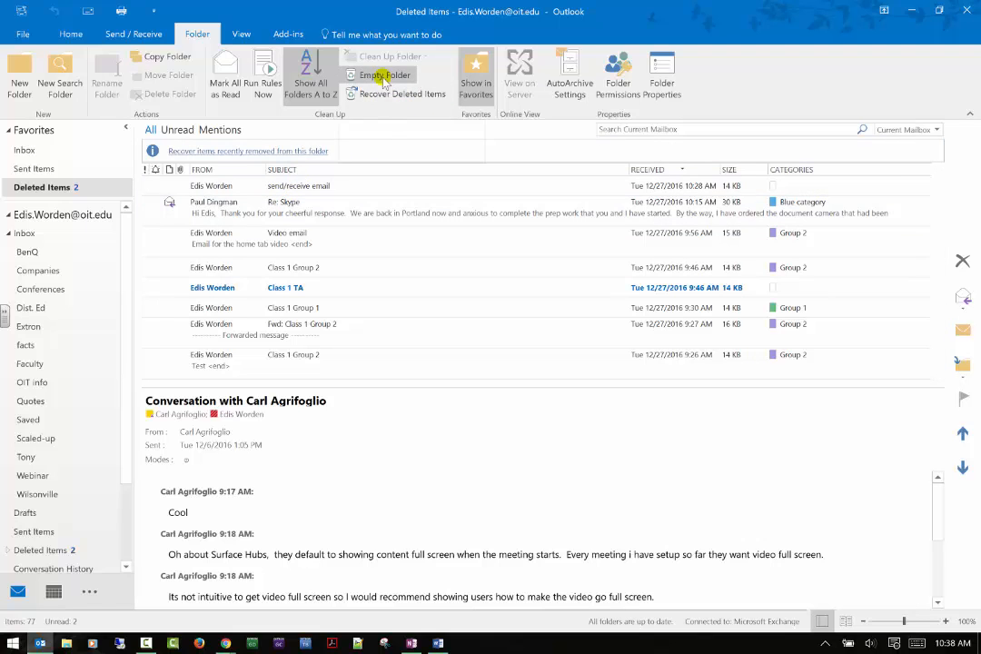
left_click(383, 75)
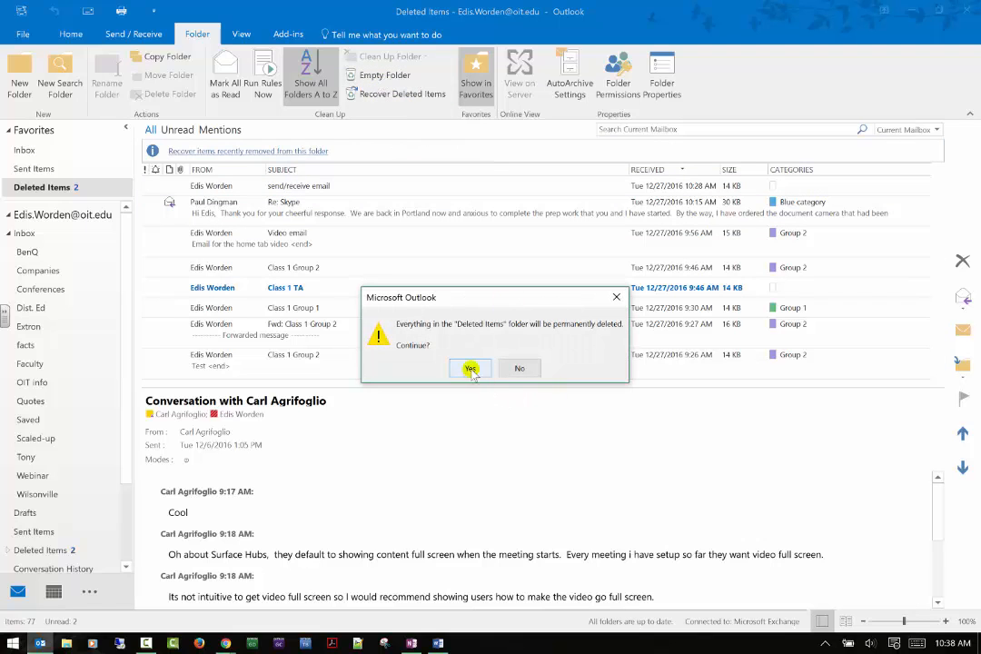
left_click(469, 368)
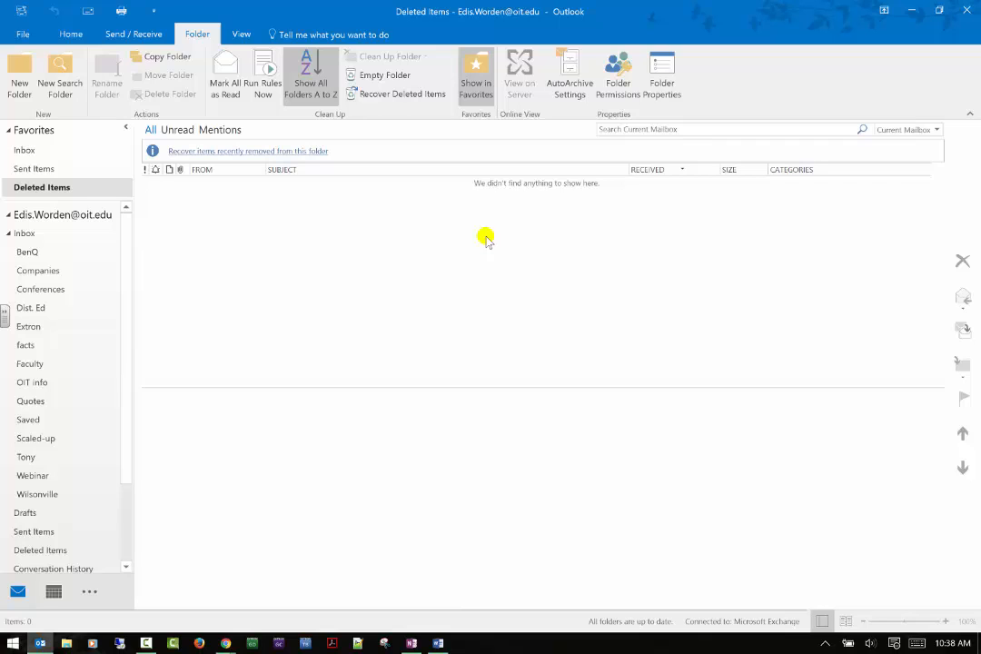
mouse_move(402, 121)
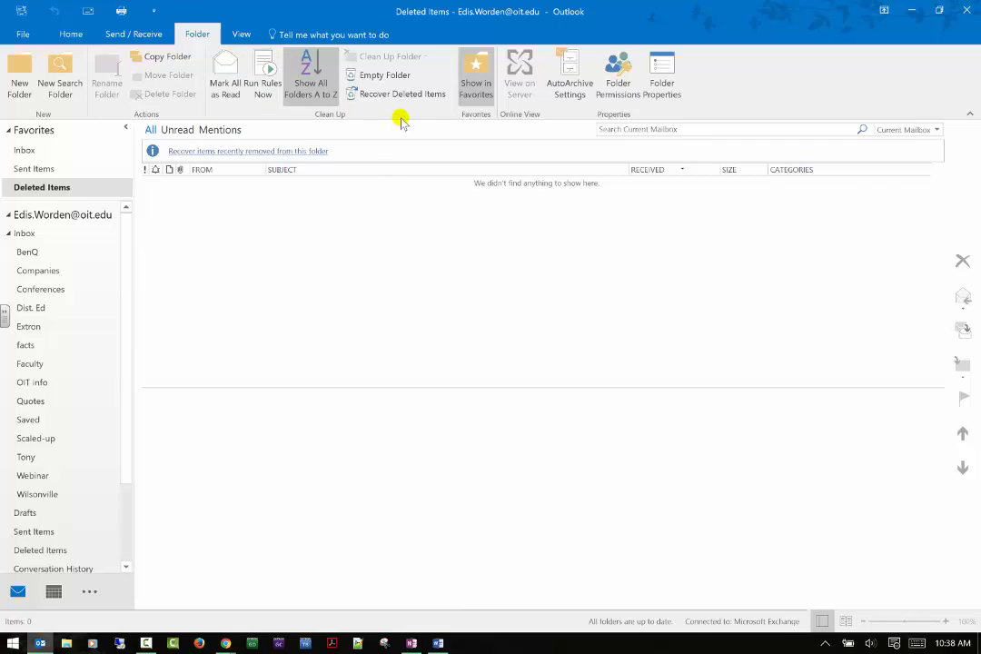
mouse_move(402, 100)
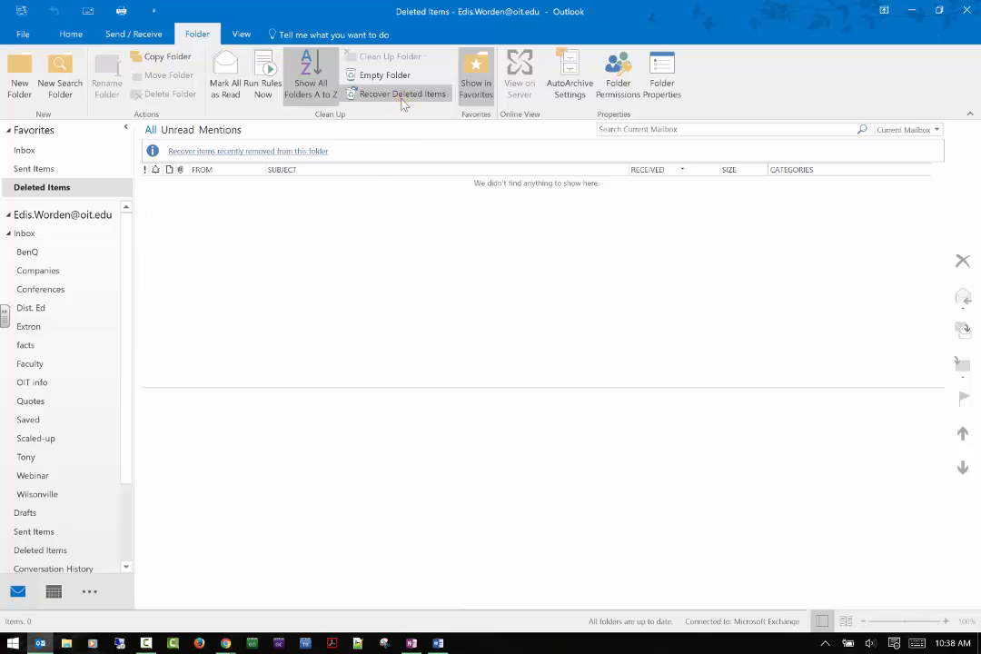
Step: Restore the 'Re: Link' and 'RE: Far end control' messages from recoverable items
left_click(402, 94)
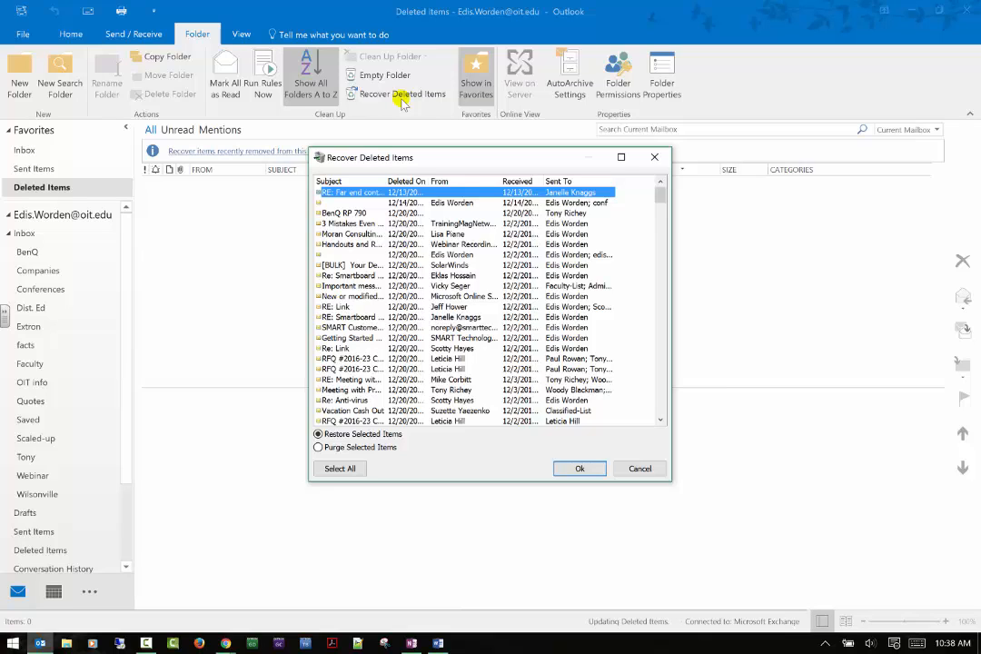
mouse_move(435, 148)
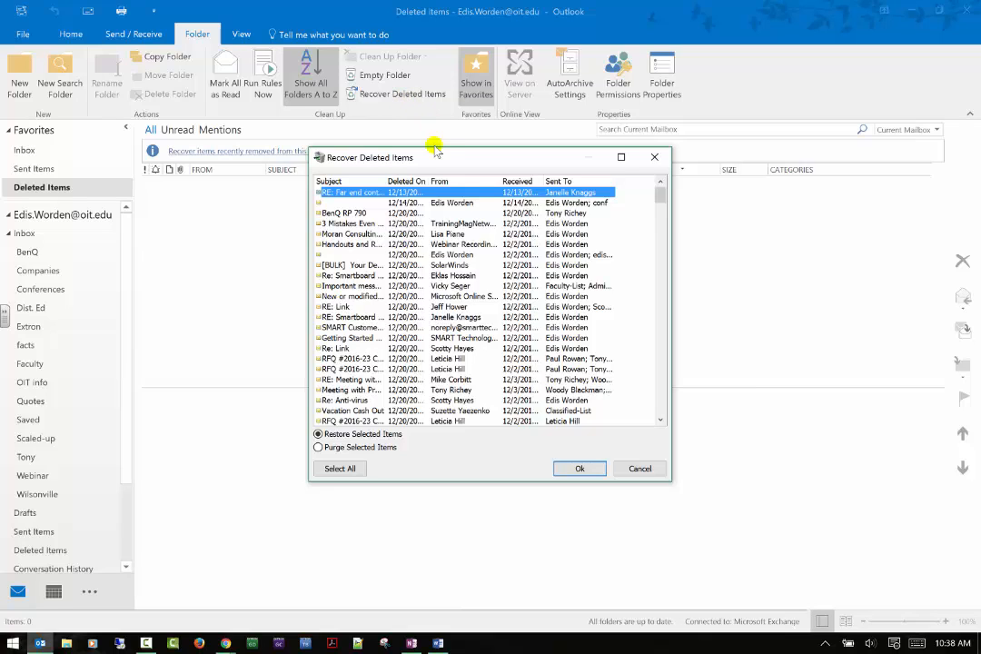
mouse_move(558, 180)
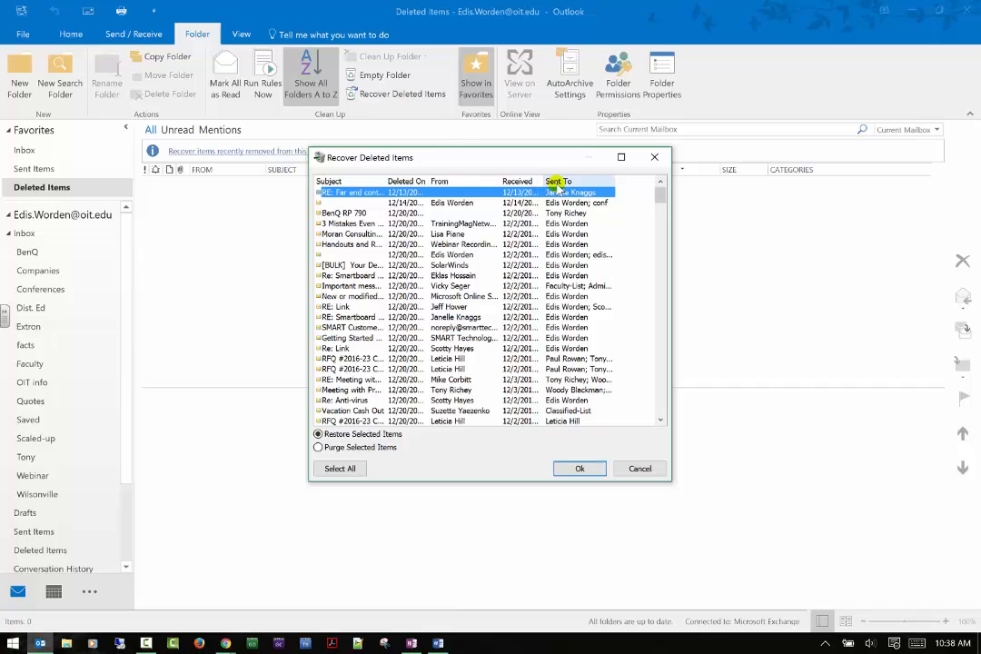
mouse_move(391, 180)
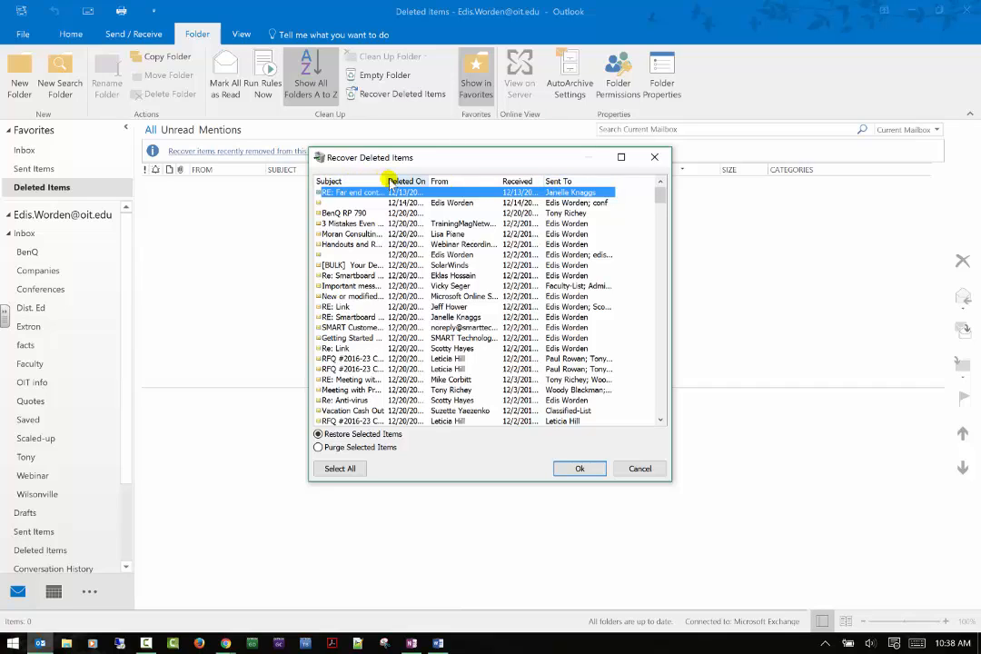
mouse_move(498, 181)
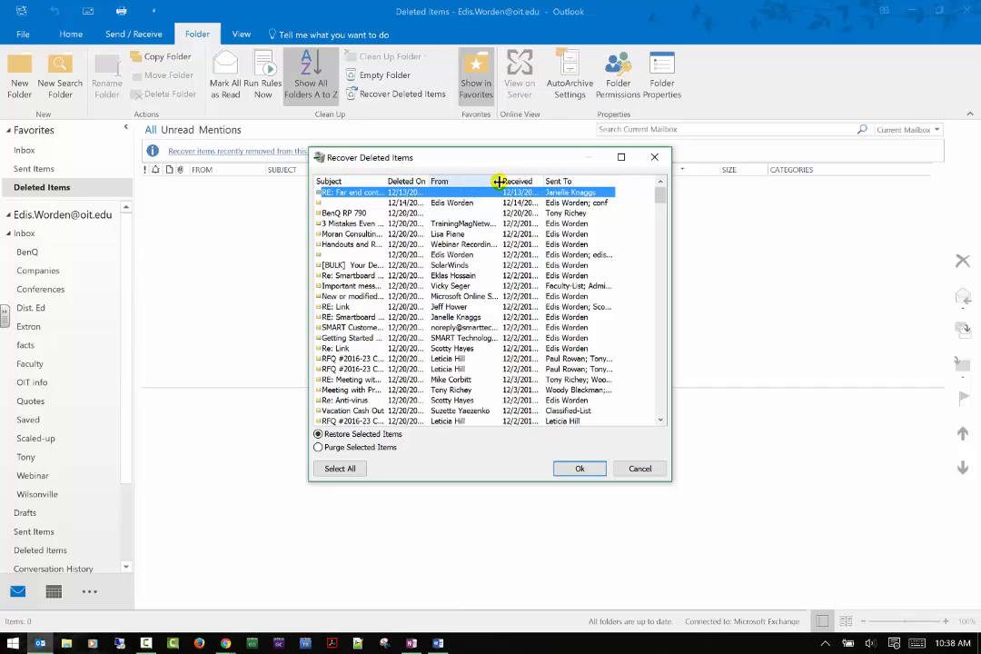
mouse_move(626, 227)
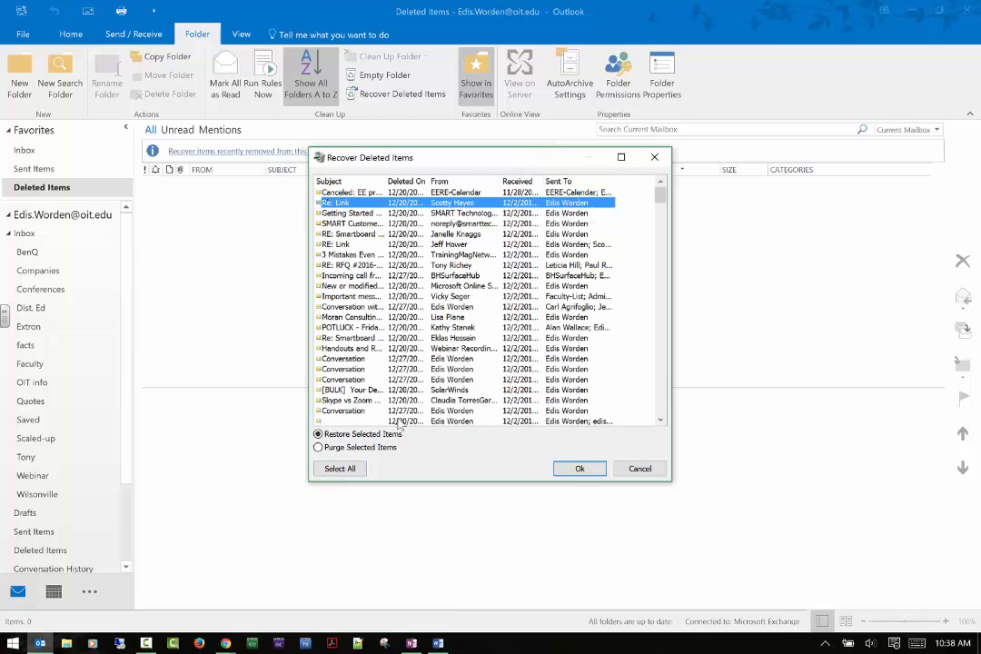
left_click(580, 468)
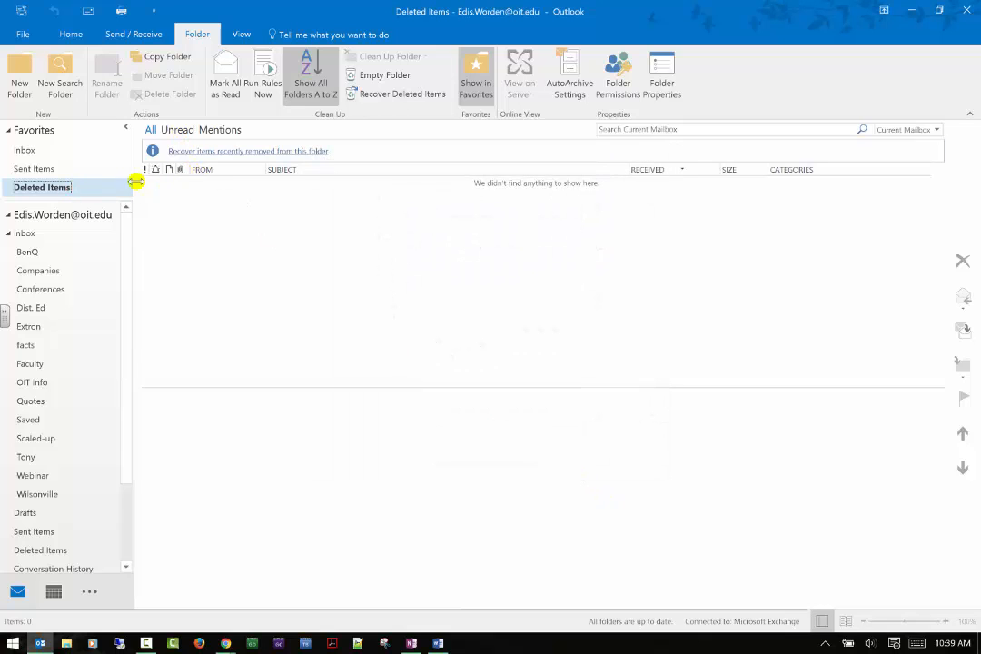
left_click(403, 93)
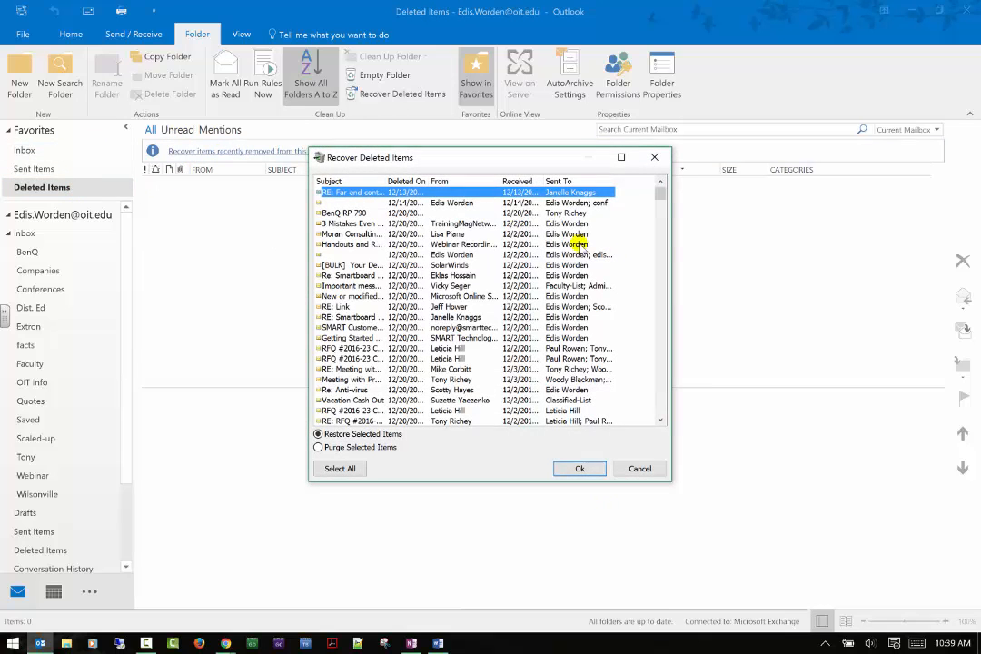
left_click(580, 467)
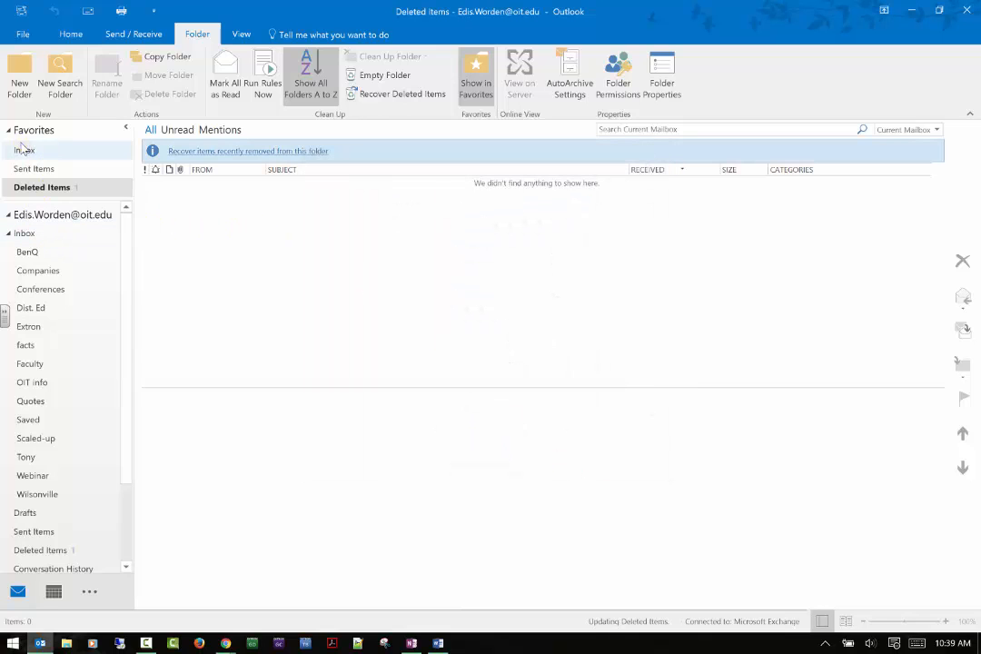
left_click(24, 150)
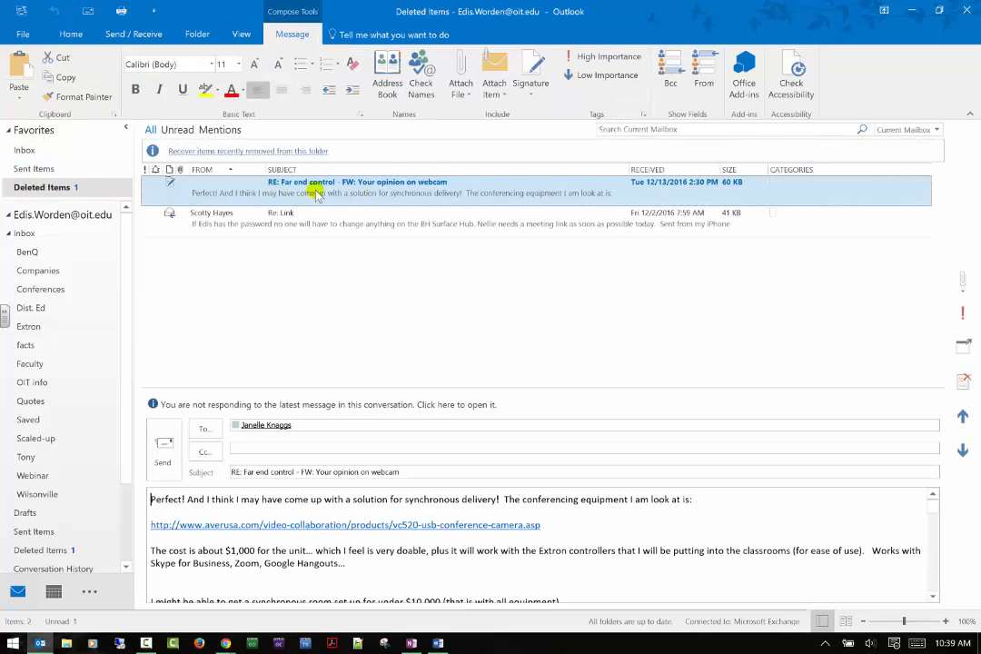
left_click(197, 35)
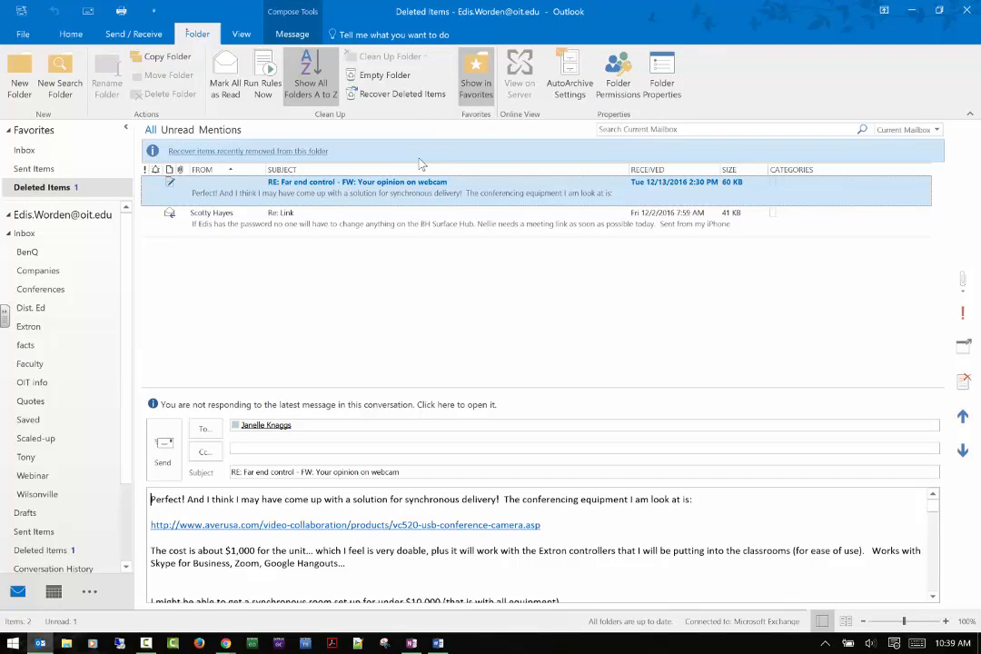
Step: Permanently purge the blank-subject 12/14 item from Recover Deleted Items
left_click(401, 94)
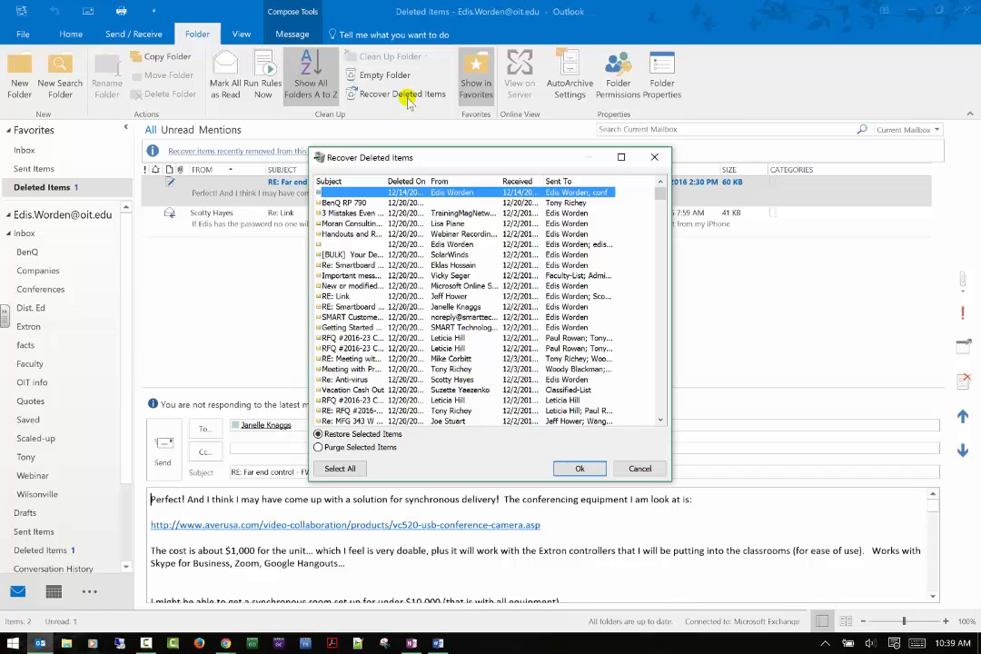
mouse_move(403, 107)
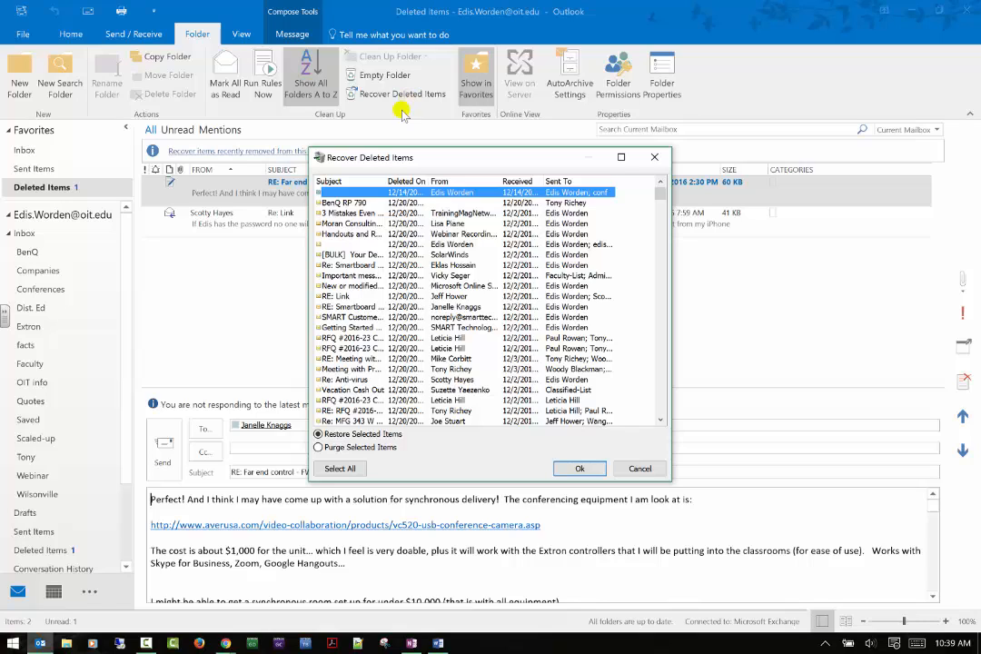
mouse_move(643, 245)
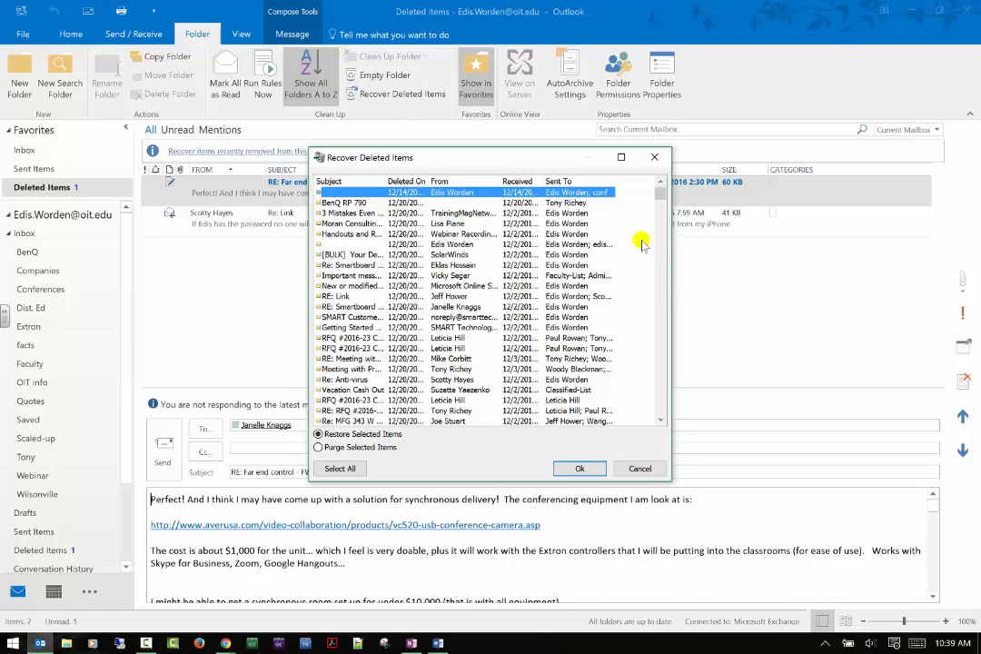
mouse_move(392, 218)
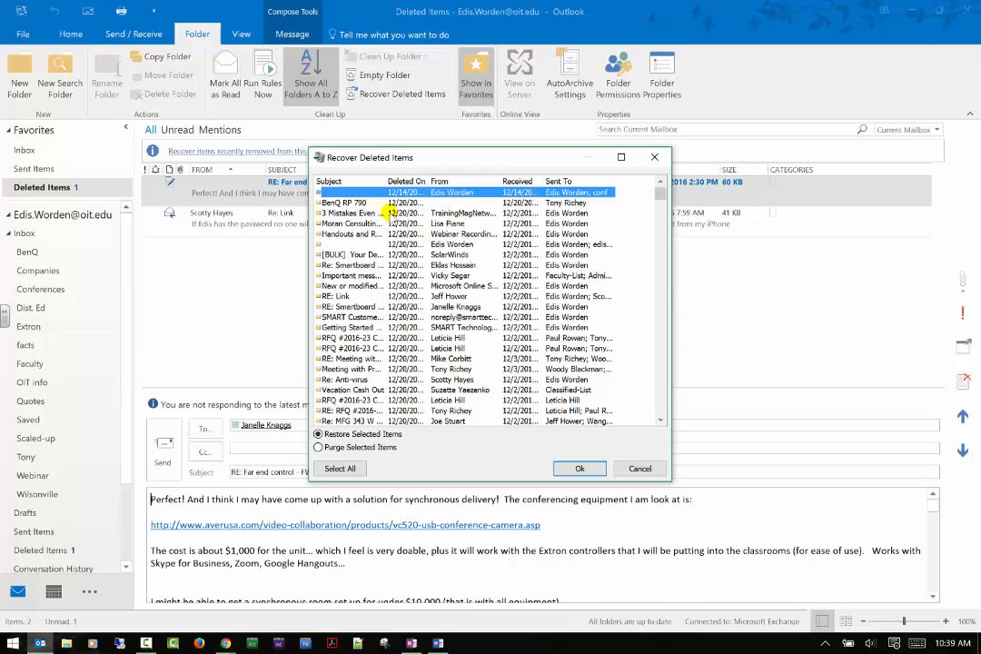
mouse_move(417, 221)
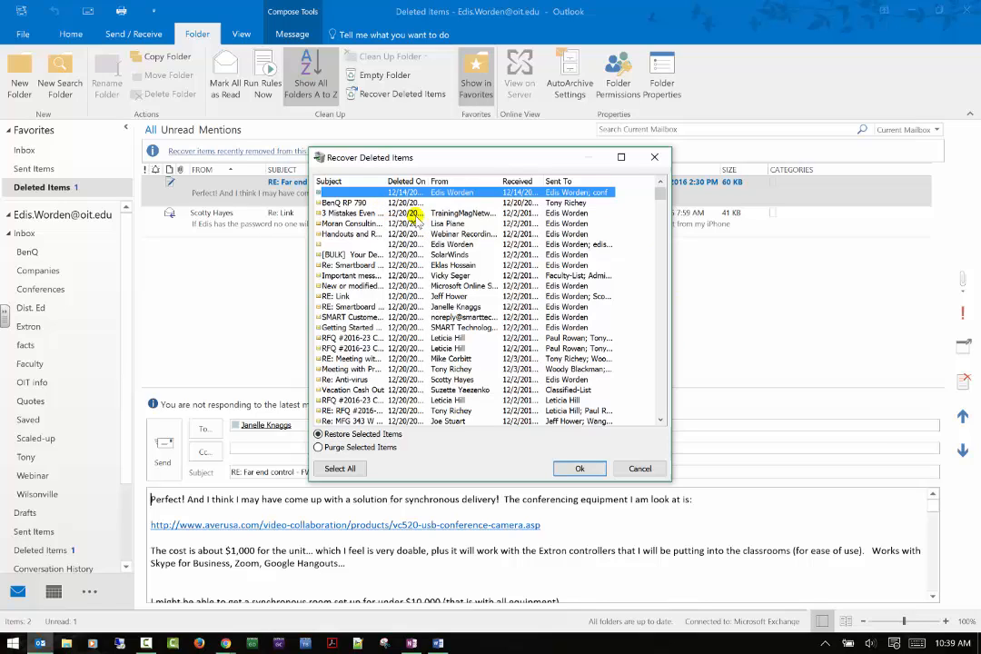
left_click(318, 447)
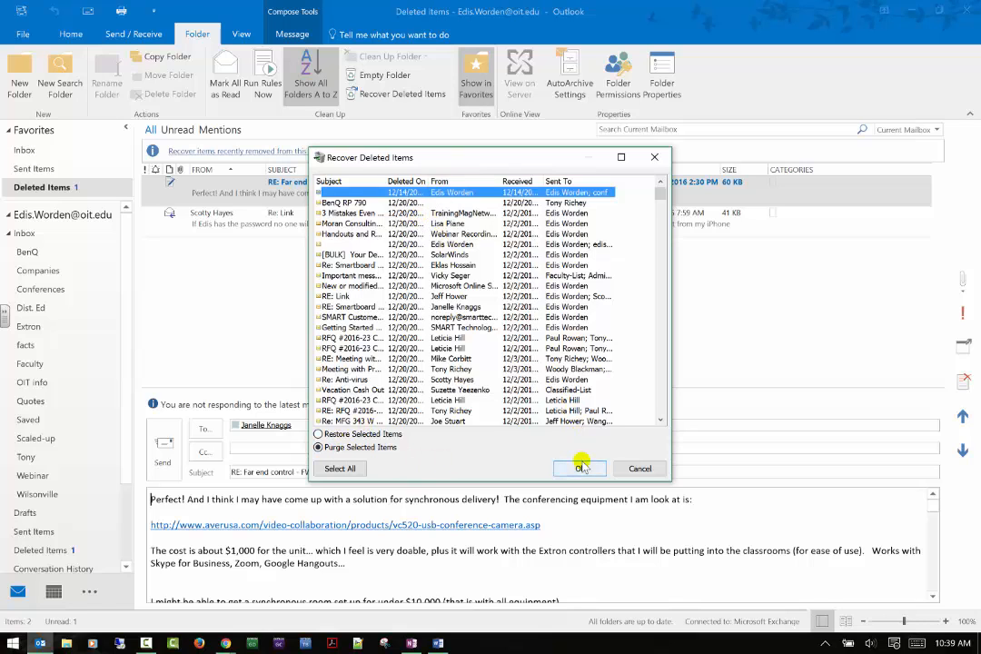
left_click(579, 468)
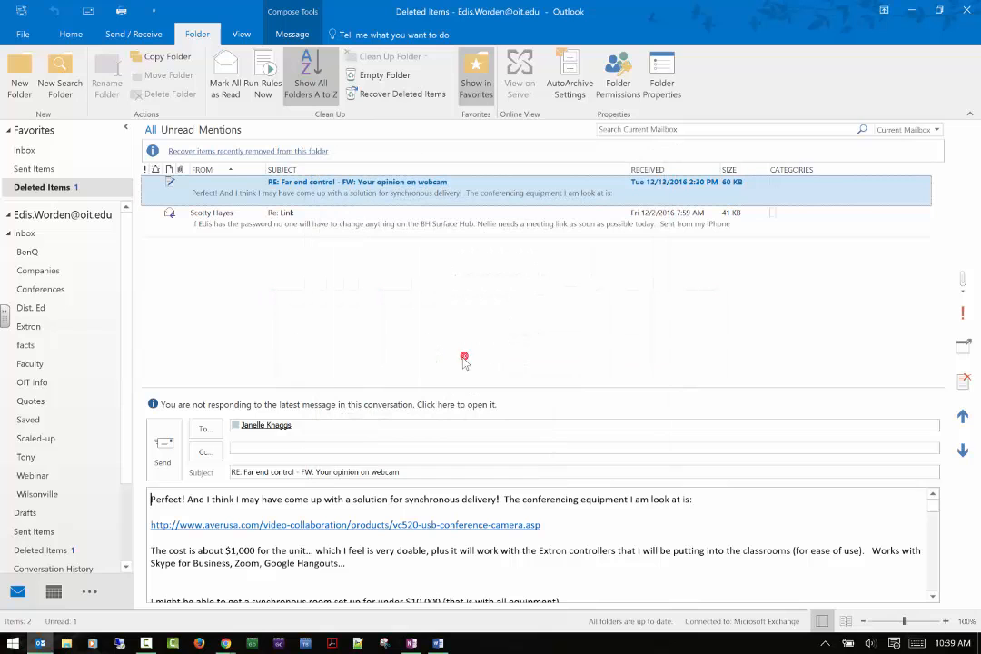
mouse_move(384, 75)
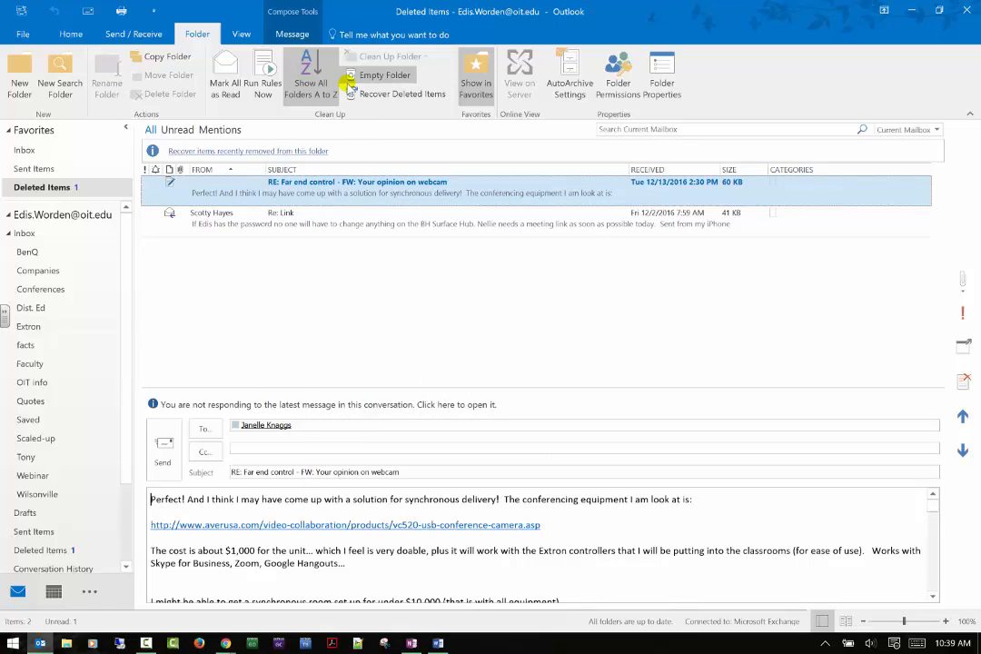
left_click(401, 94)
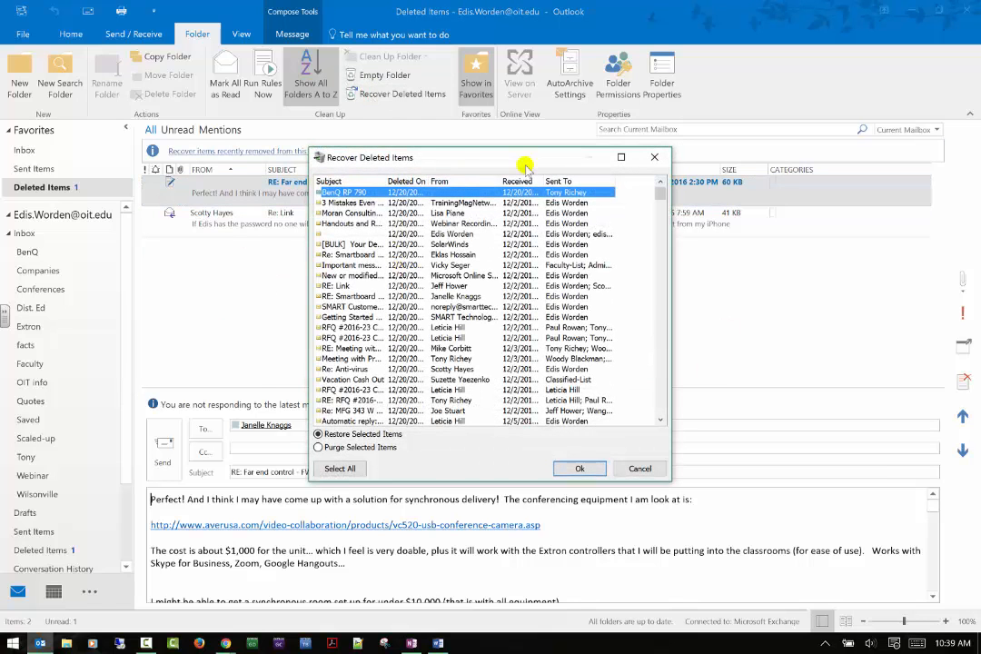
mouse_move(452, 298)
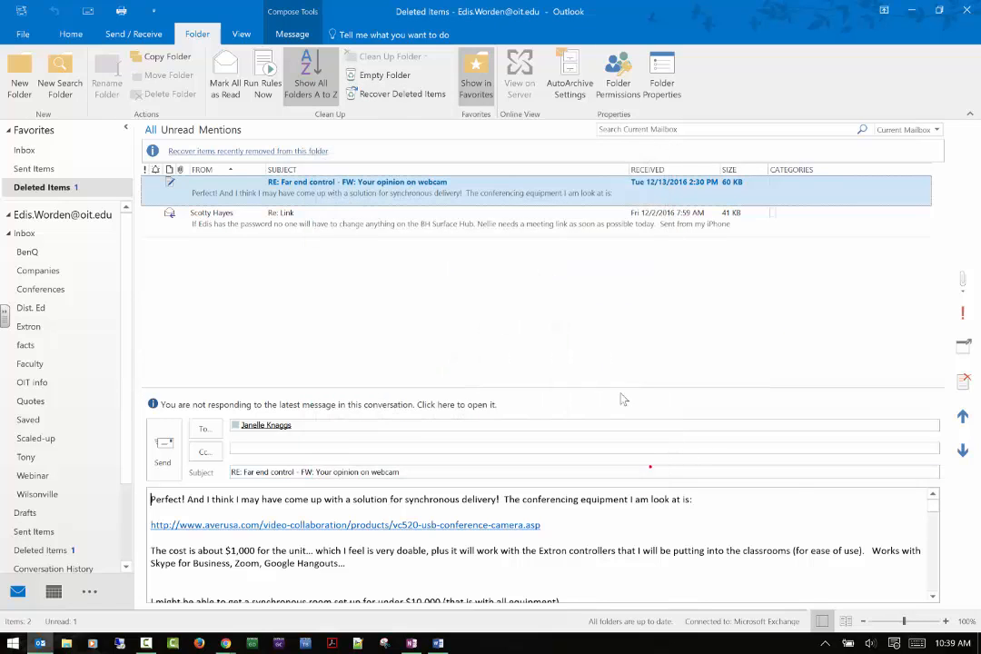
mouse_move(311, 159)
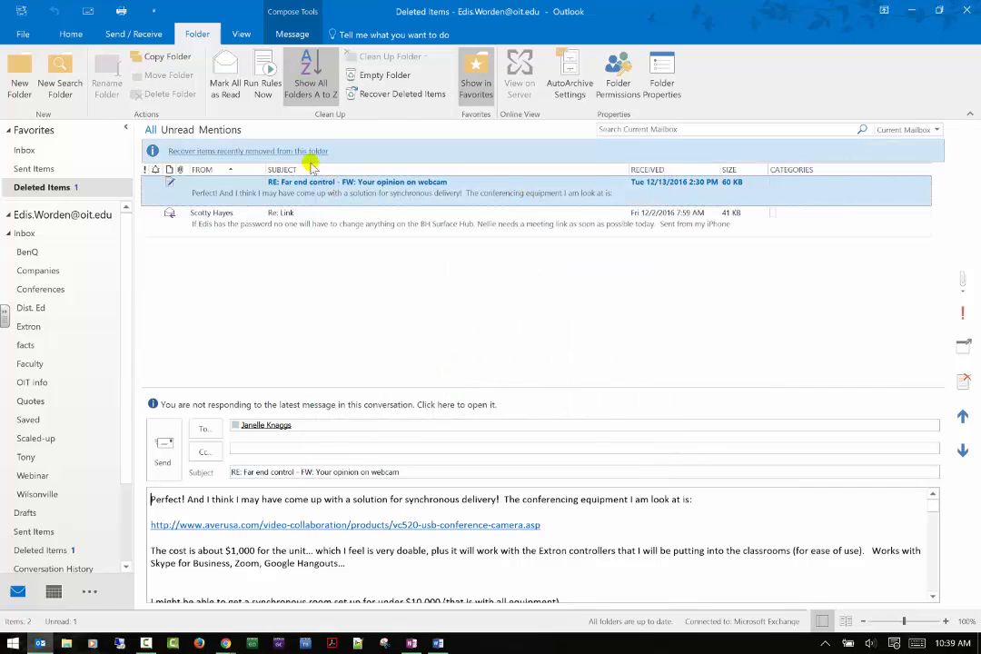
mouse_move(261, 151)
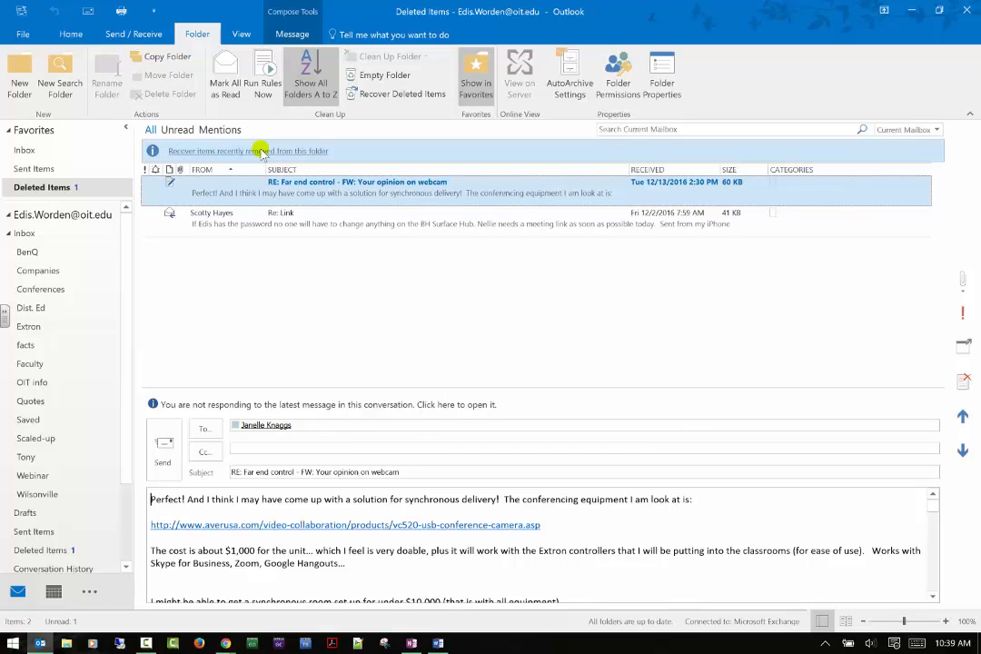
mouse_move(475, 72)
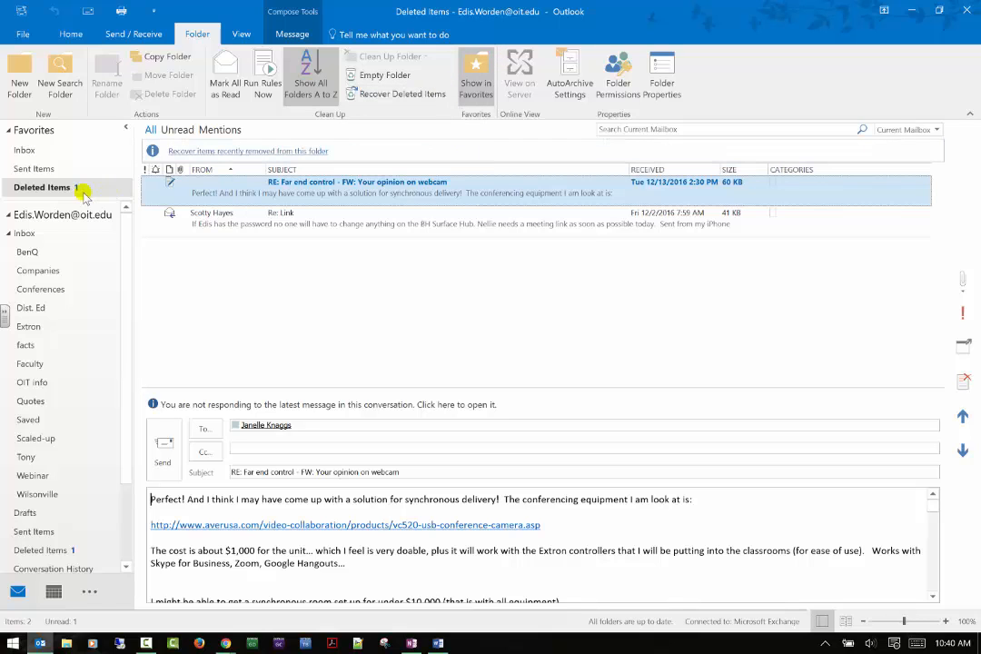
Step: Empty the Deleted Items folder from its Favorites context menu, confirming permanent deletion
right_click(41, 187)
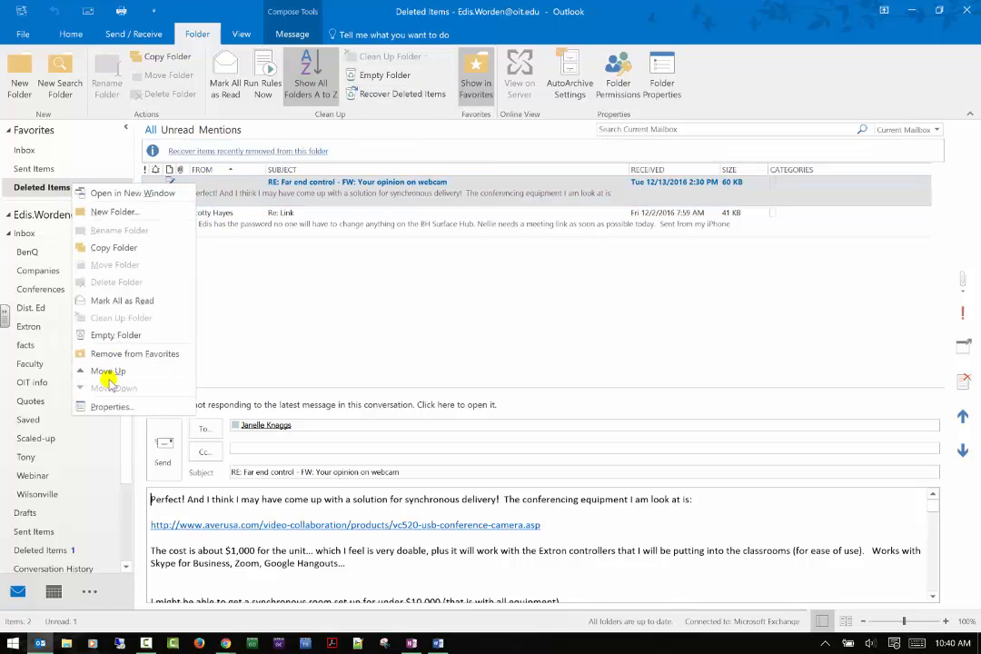
left_click(116, 335)
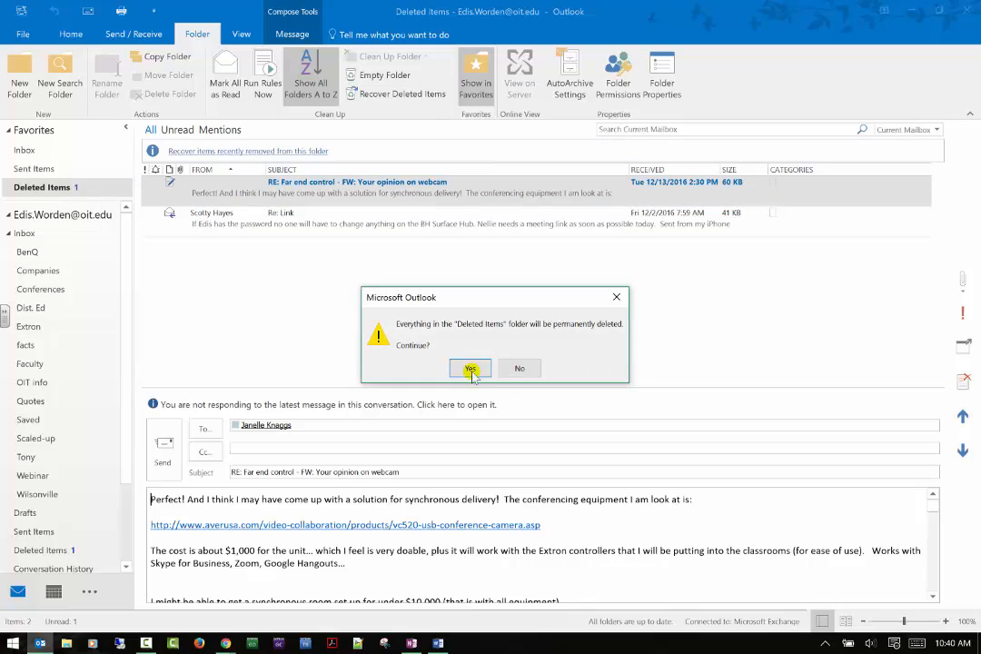
left_click(469, 368)
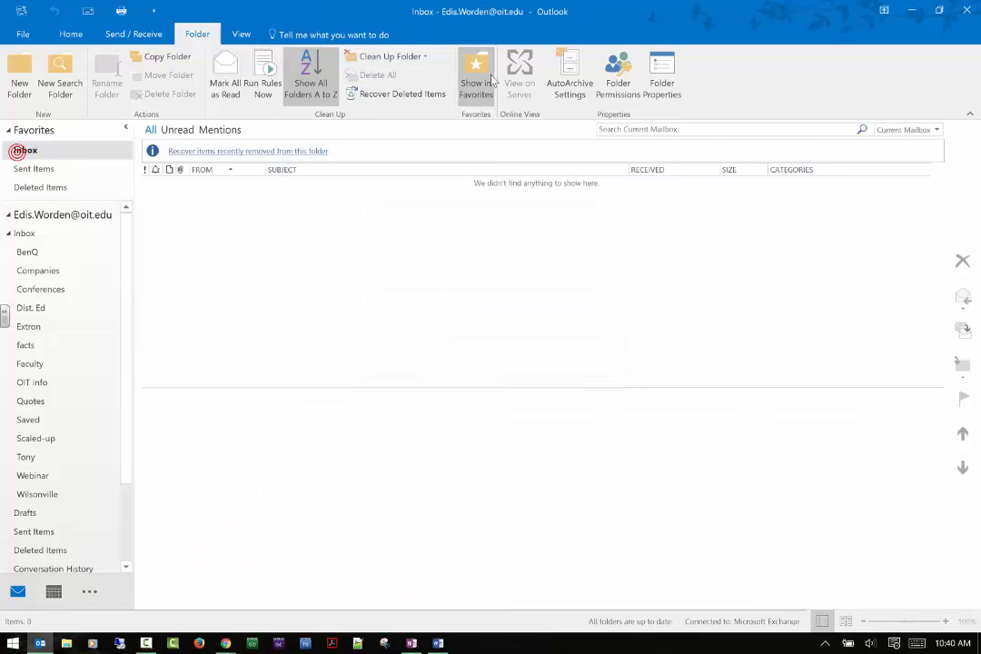
mouse_move(476, 72)
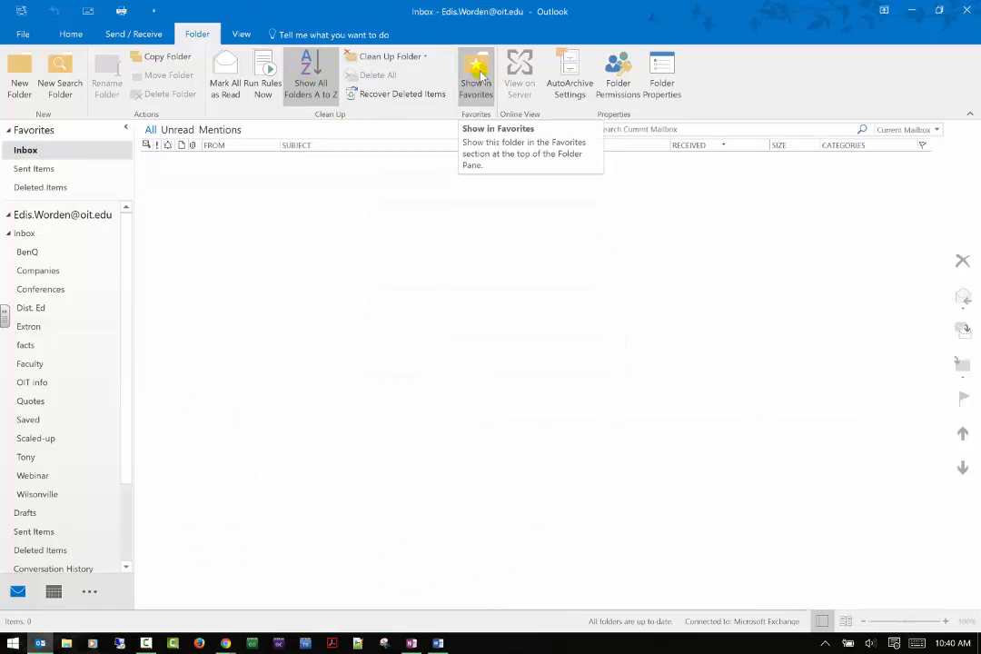
left_click(476, 74)
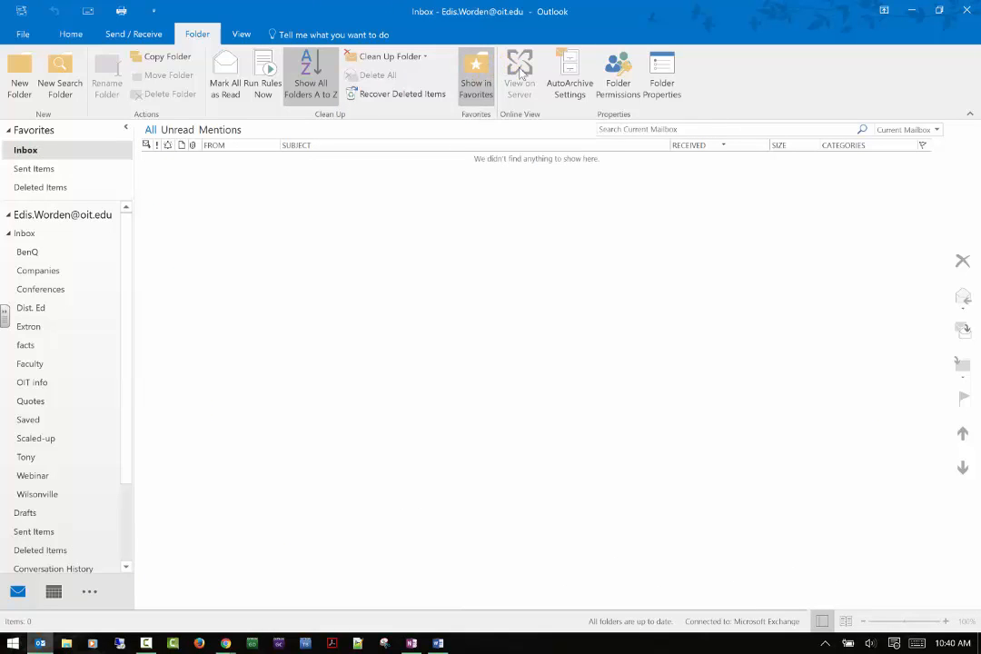
Step: View the Sent Items folder, then return to the Inbox
left_click(34, 169)
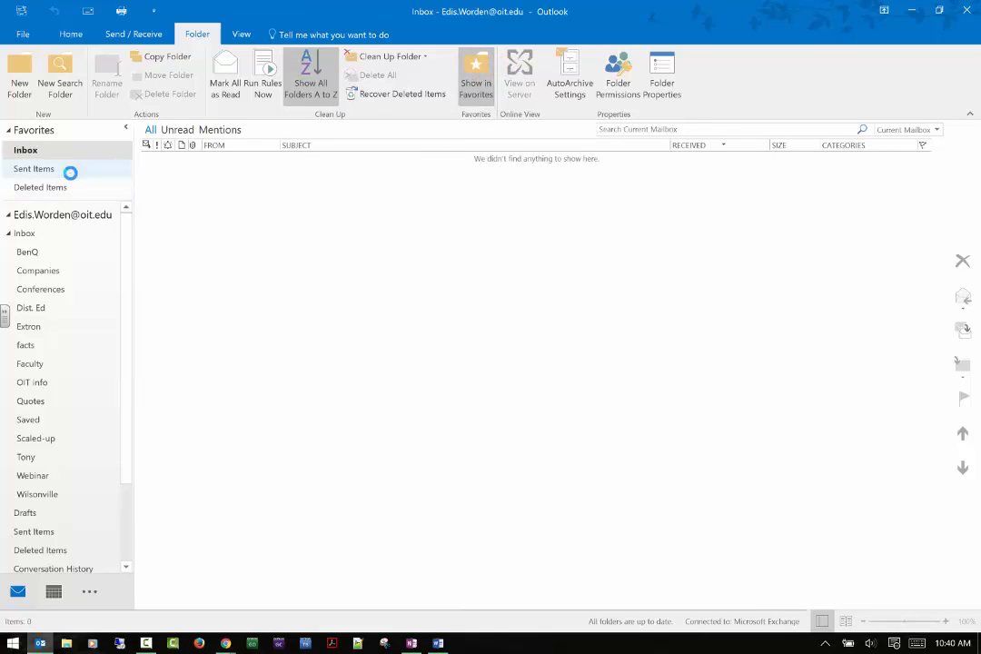
left_click(33, 168)
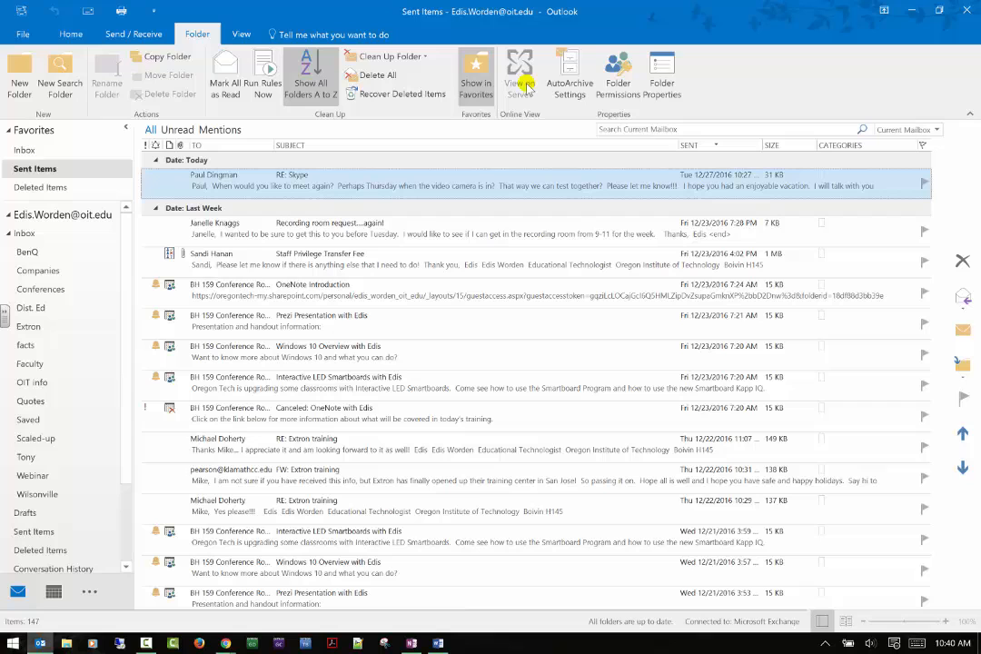
mouse_move(154, 120)
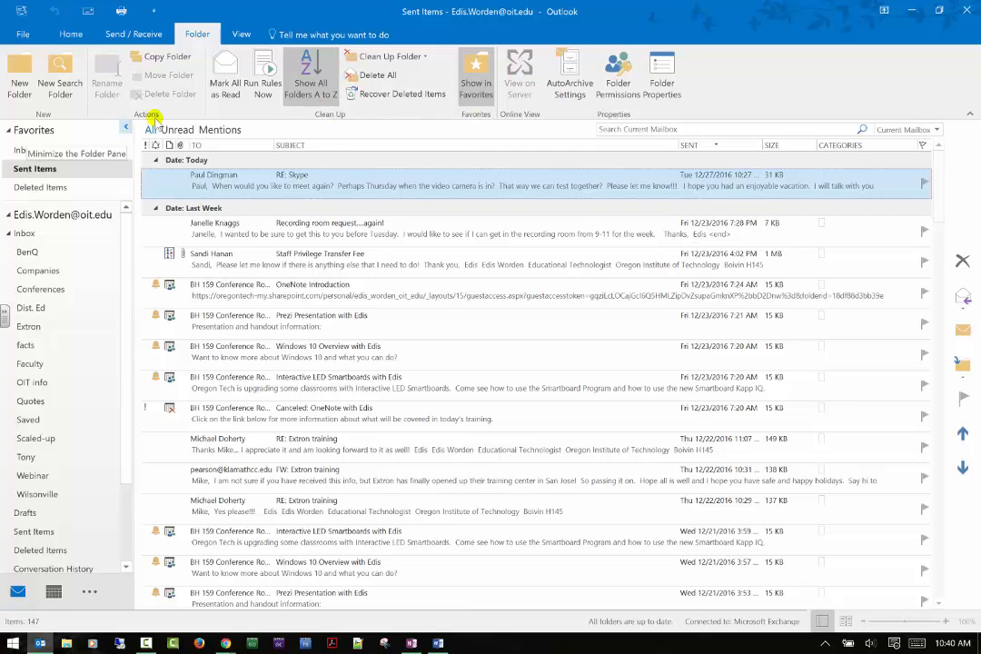
left_click(24, 149)
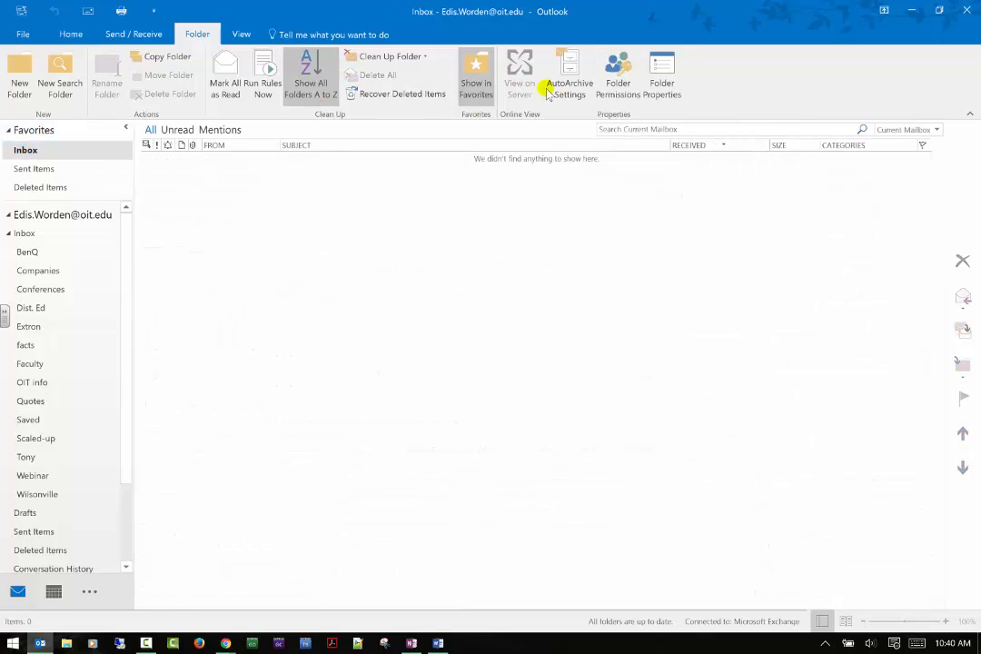
mouse_move(569, 77)
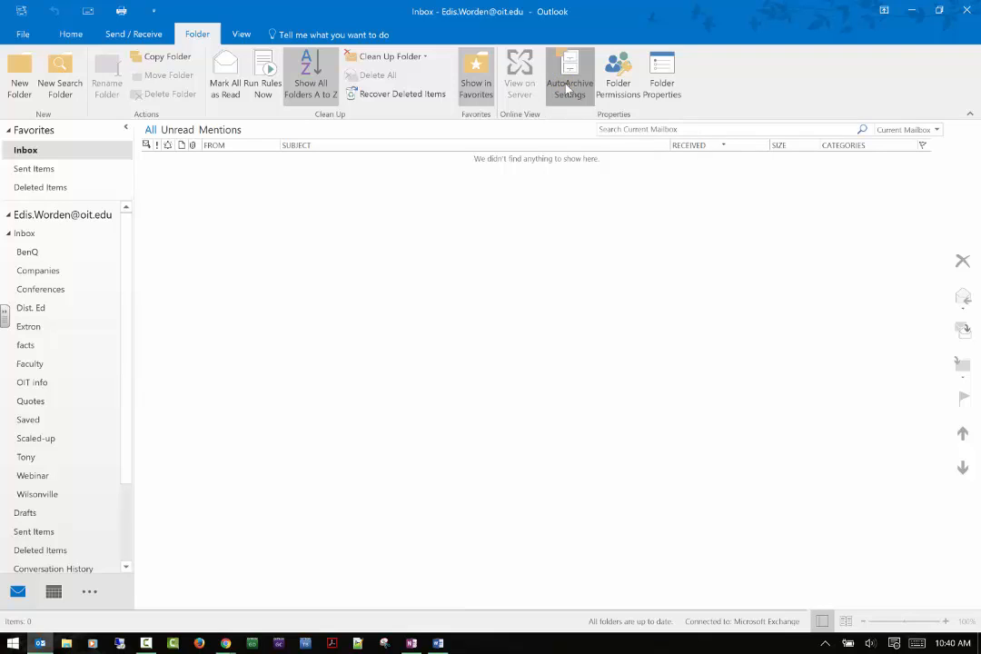
Step: Give the Inbox its own AutoArchive settings with a 6 Months age limit, and apply
left_click(569, 75)
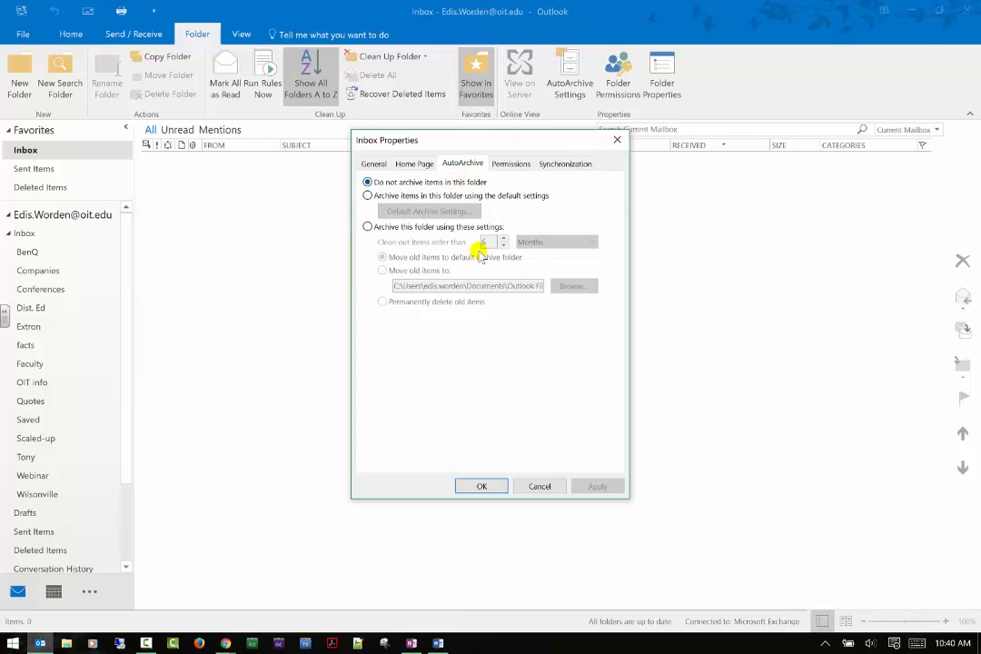
left_click(368, 226)
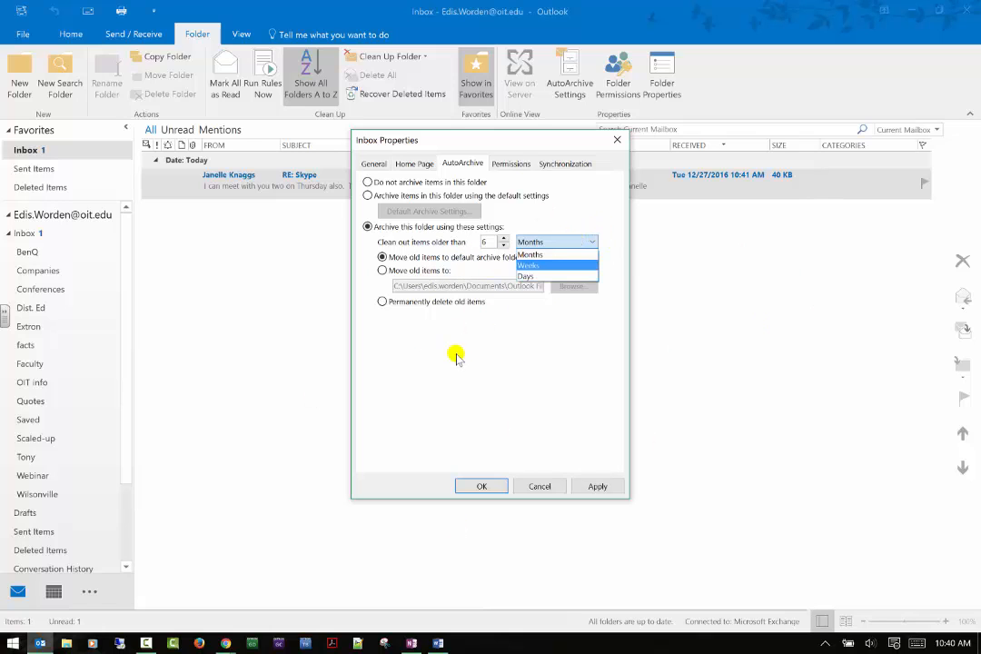
mouse_move(502, 346)
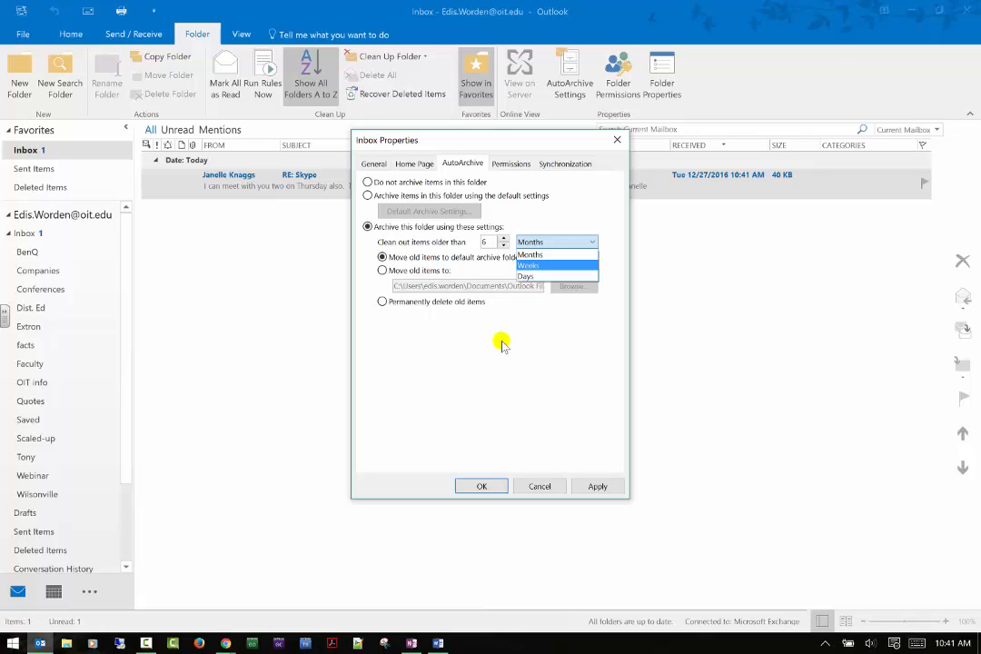
left_click(557, 241)
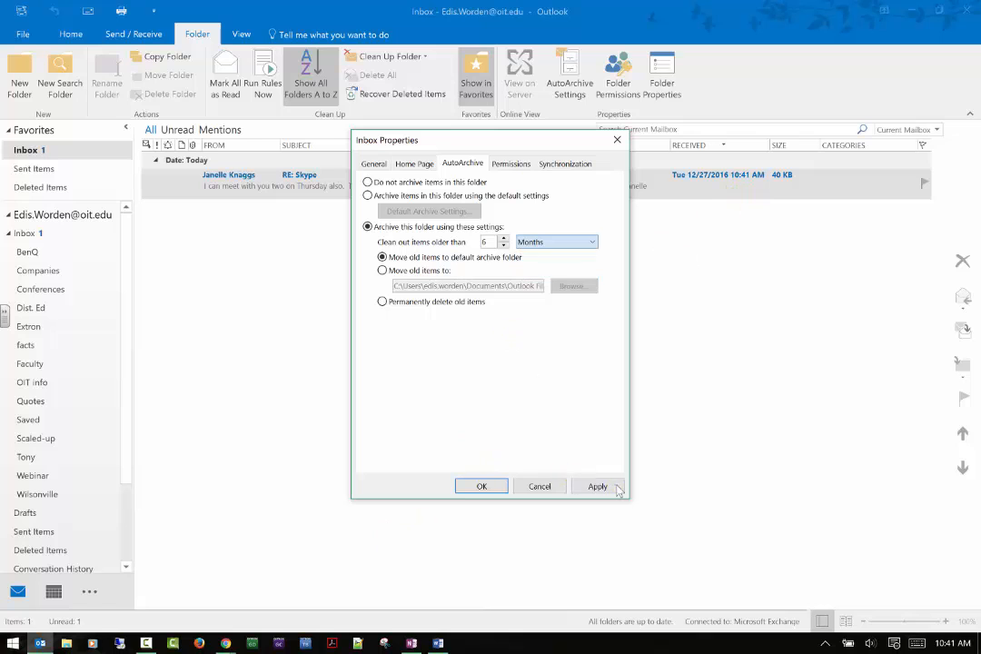
left_click(598, 485)
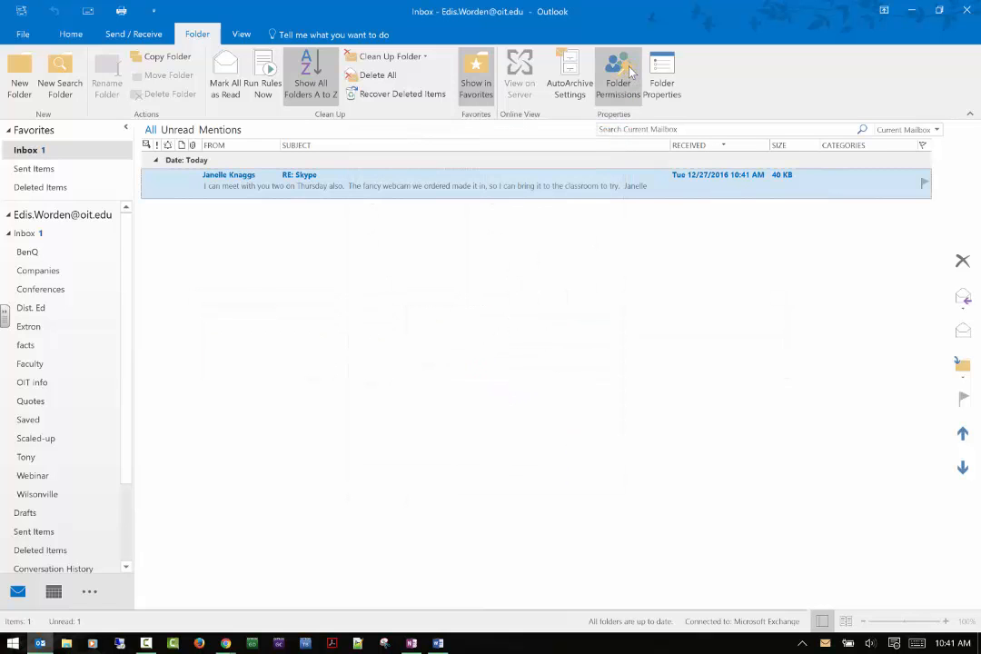
left_click(618, 72)
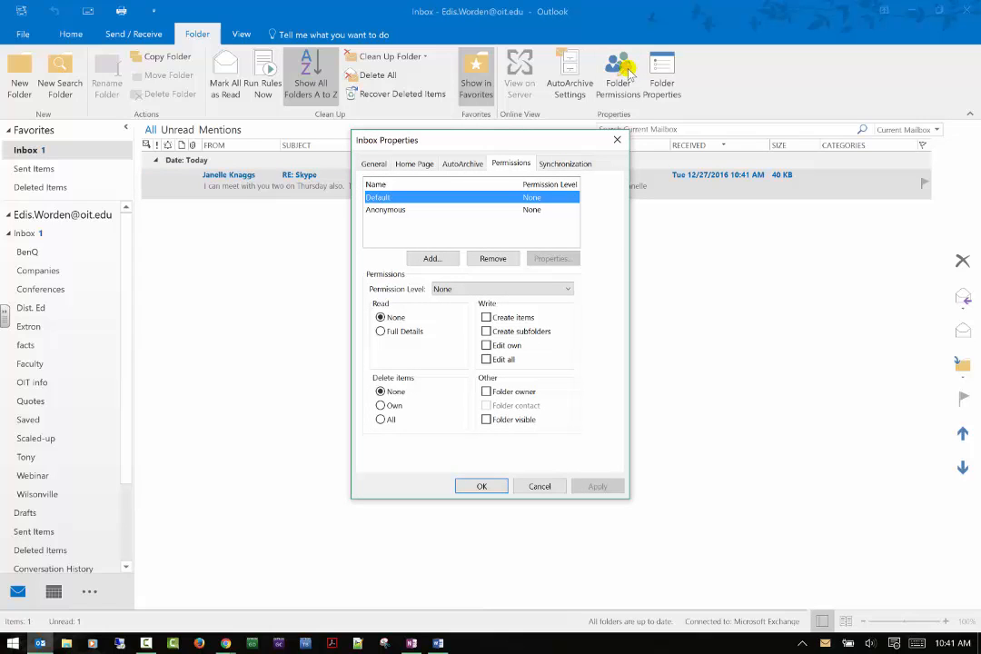
mouse_move(677, 264)
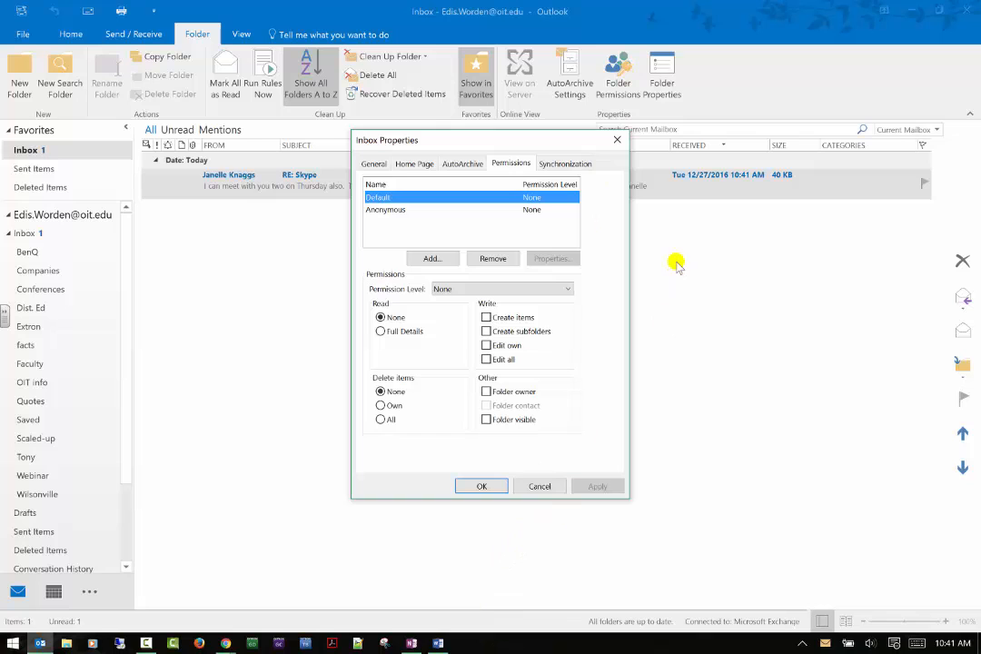
left_click(373, 164)
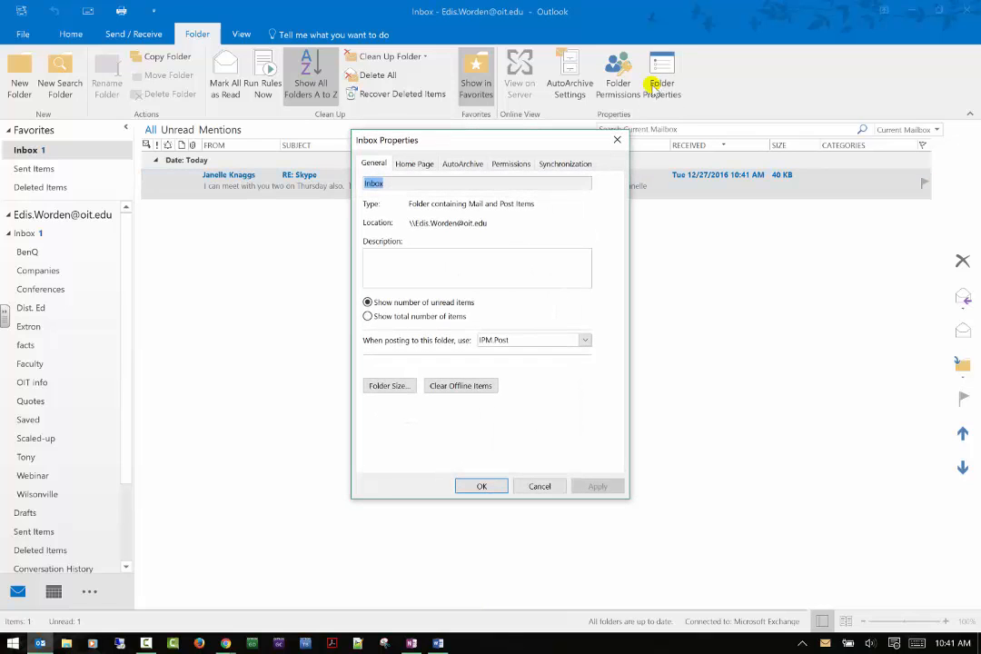
mouse_move(638, 197)
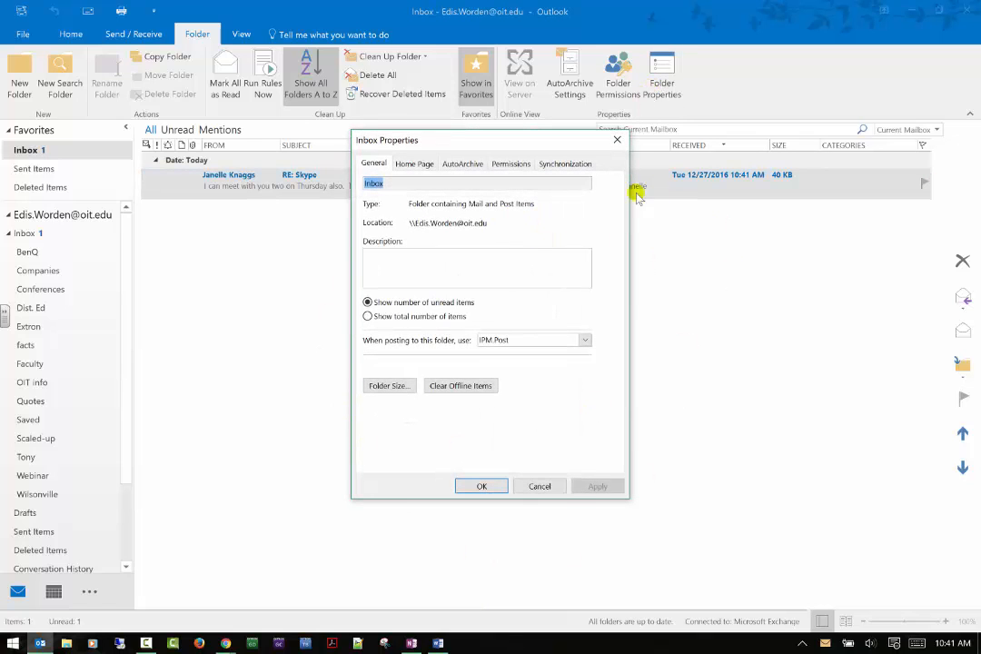
mouse_move(506, 463)
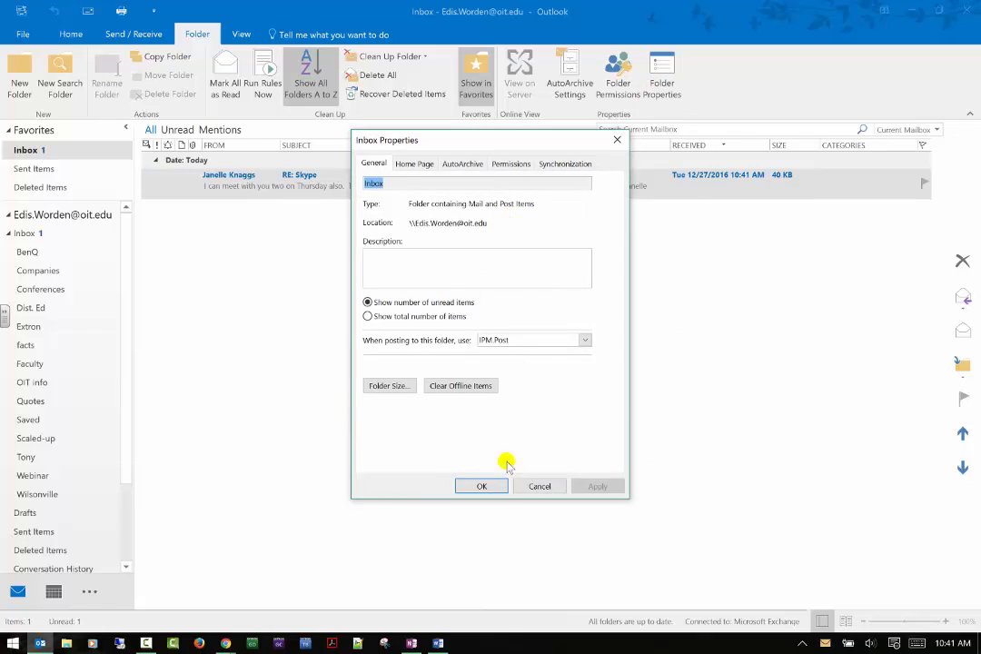
left_click(481, 485)
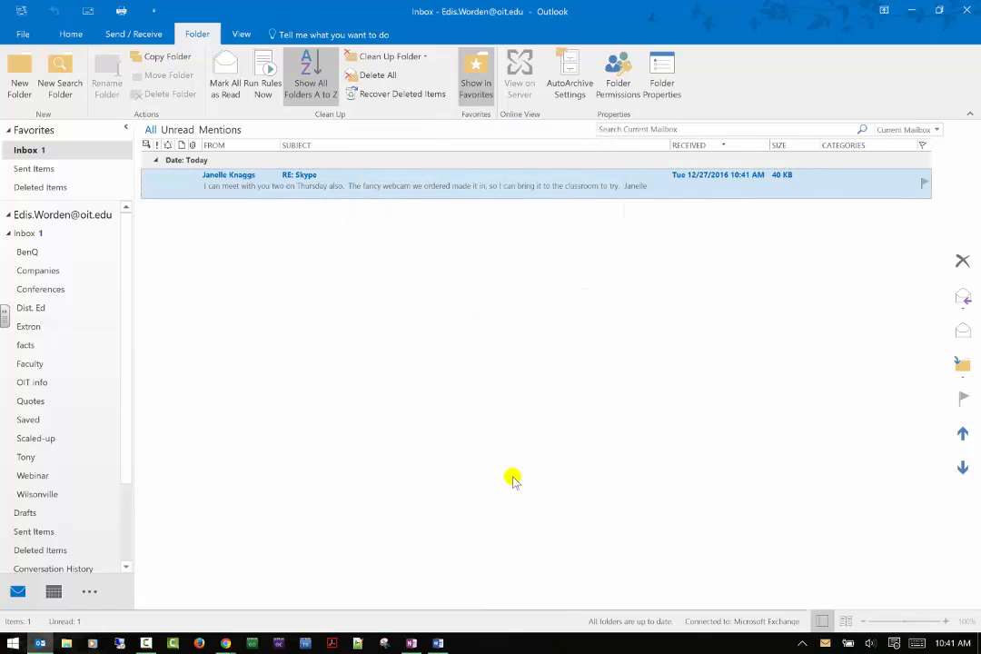